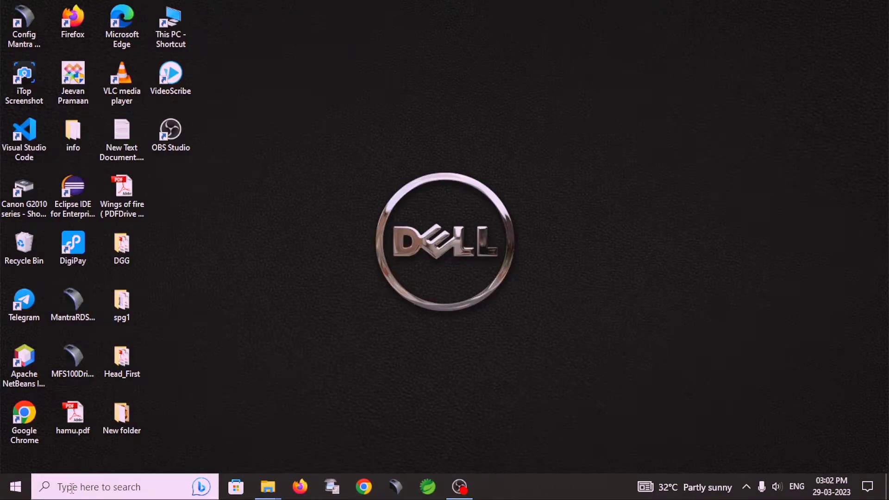
Launch Notepad and Command Prompt from taskbar search, then minimize Notepad.
click(99, 486)
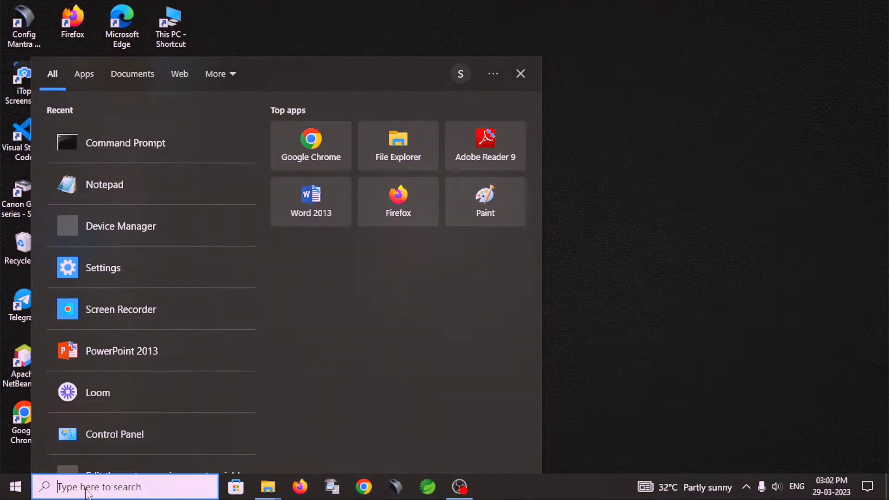
click(104, 185)
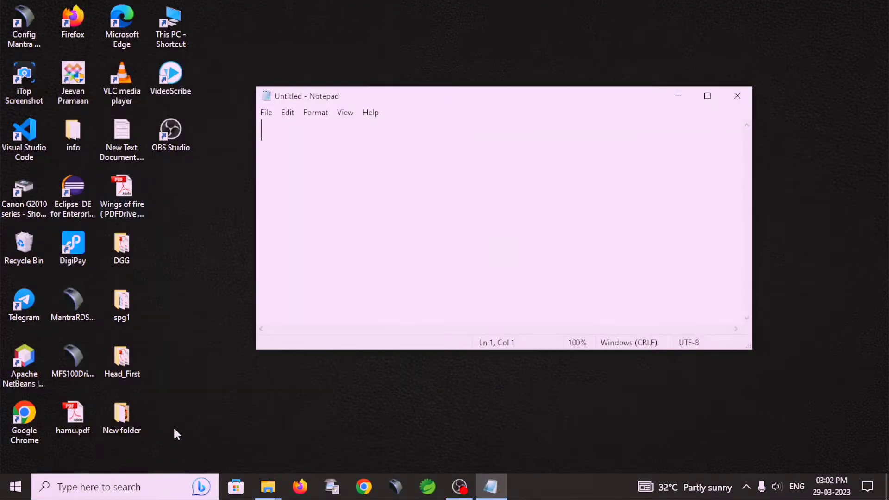
click(99, 486)
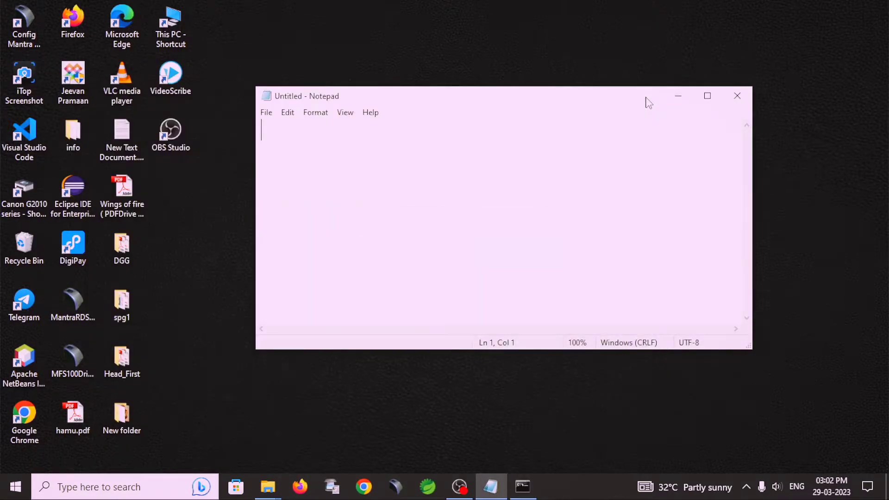
click(737, 95)
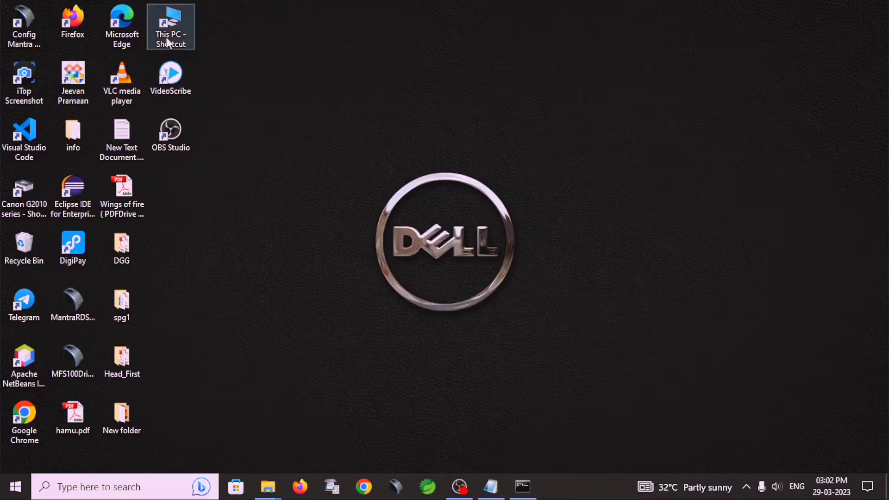
Create a new folder on the E: drive and name it JavaProgram.
double_click(169, 26)
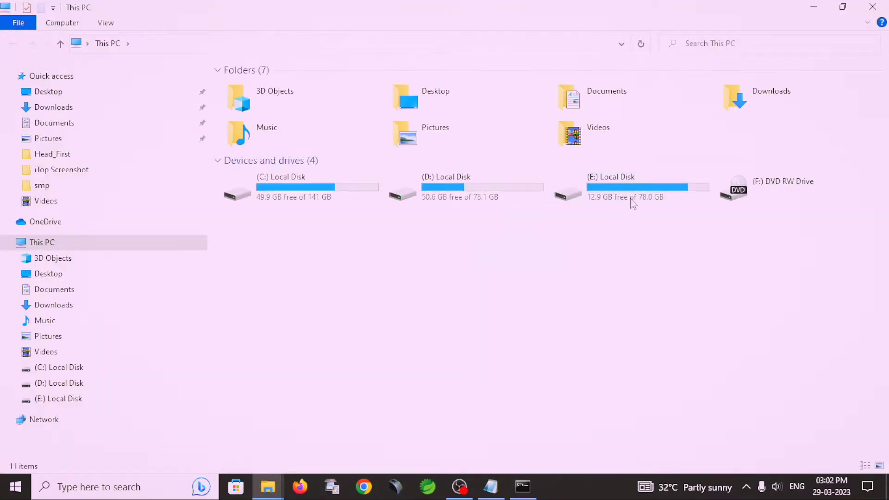
double_click(611, 187)
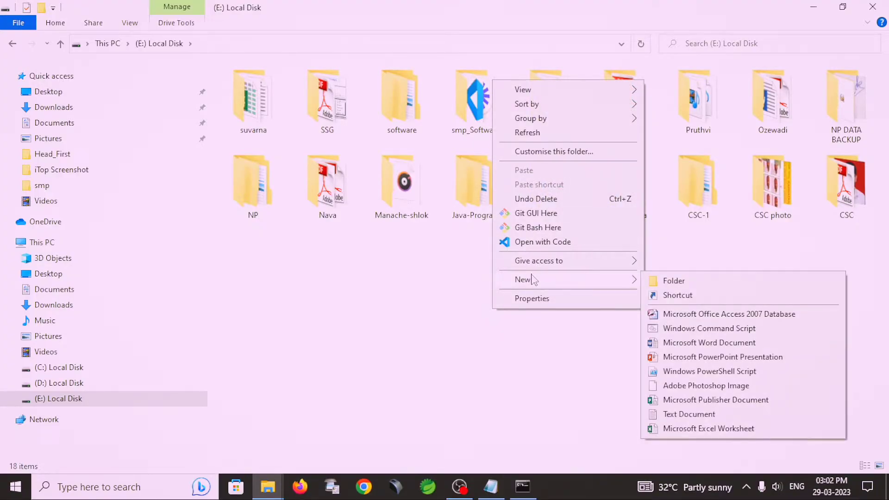
click(674, 281)
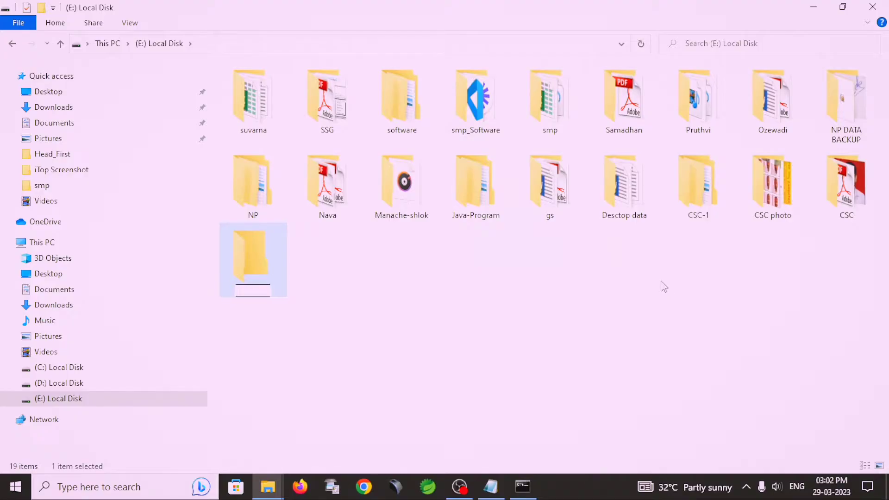
text(JavaProgram)
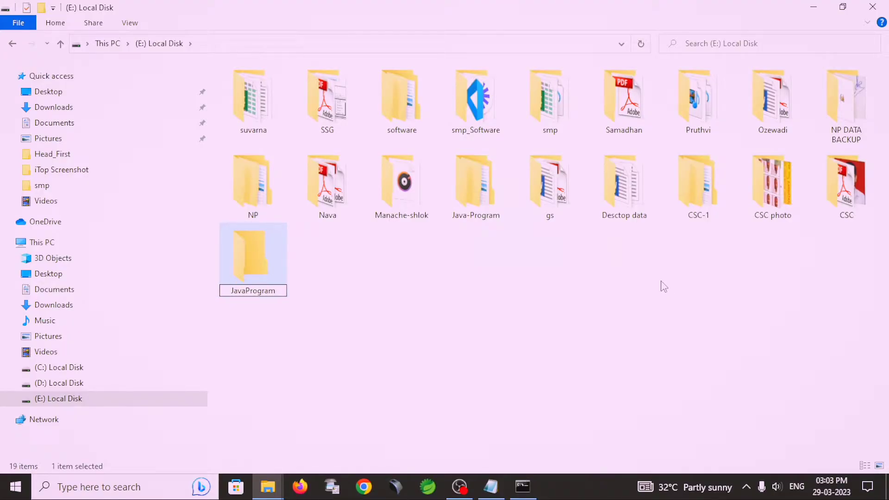
Restore Notepad and type 'public class MyApp' with an empty pair of braces.
click(490, 487)
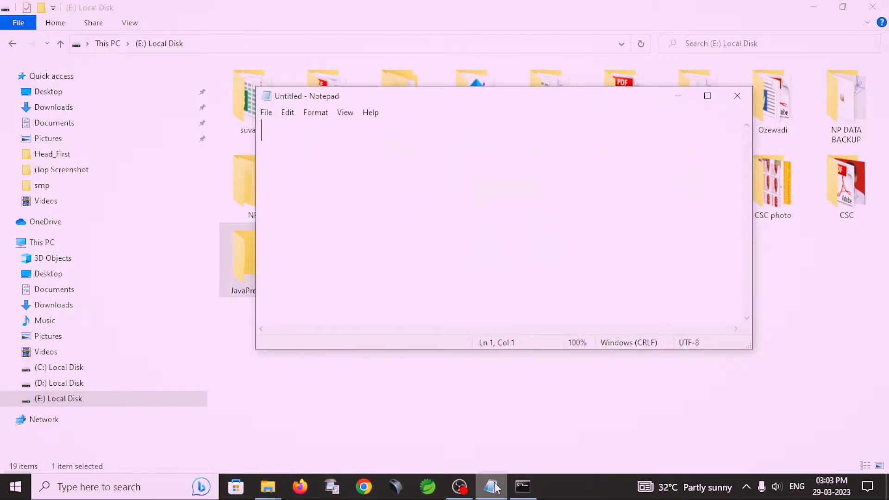
mouse_move(421, 171)
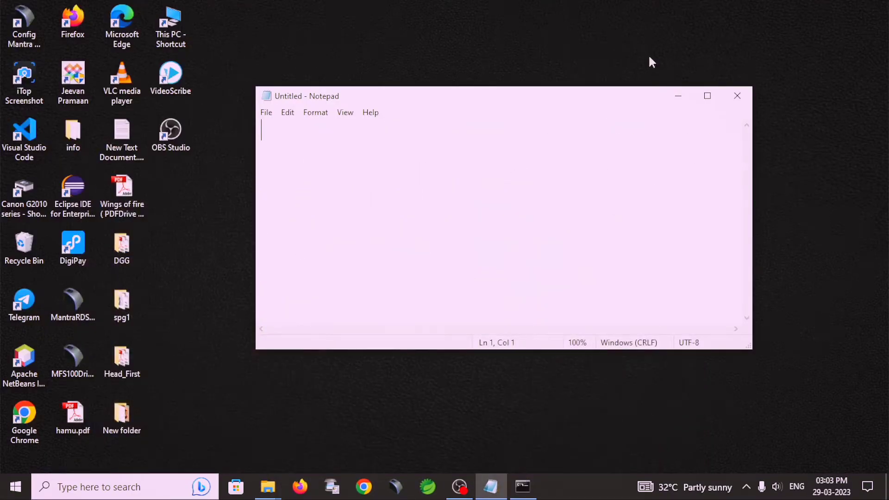
text(pub)
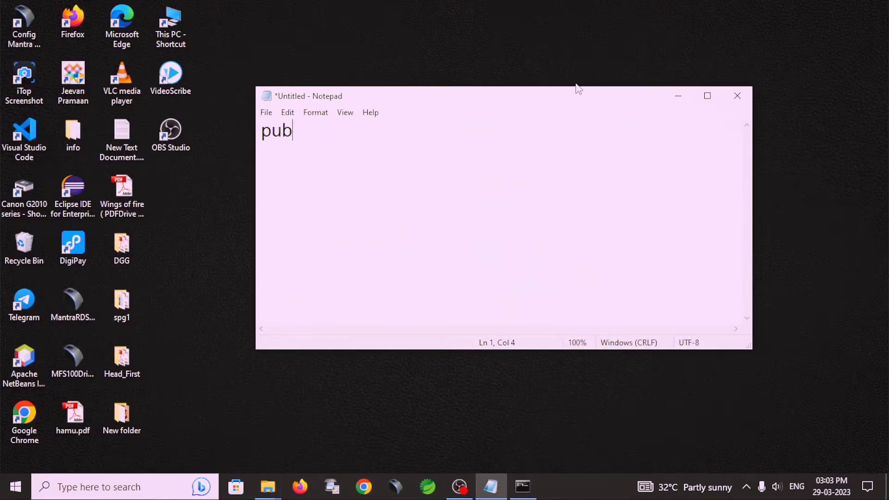
text(lic c)
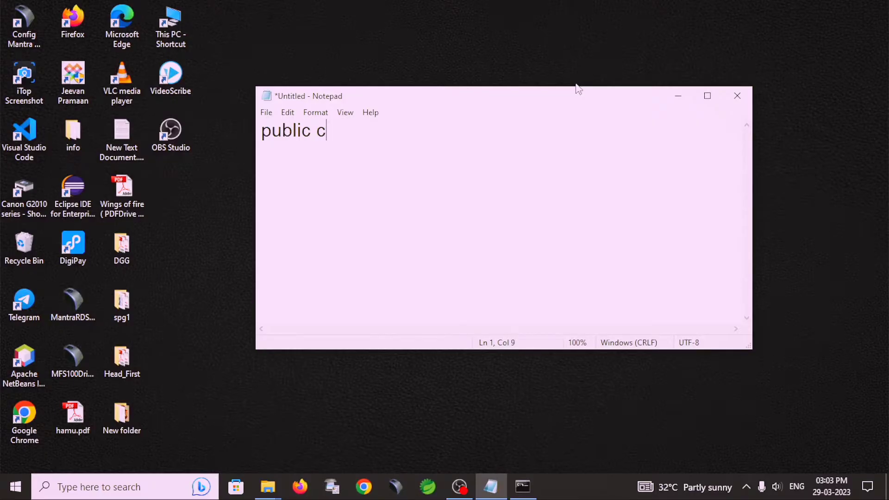
text(lass M)
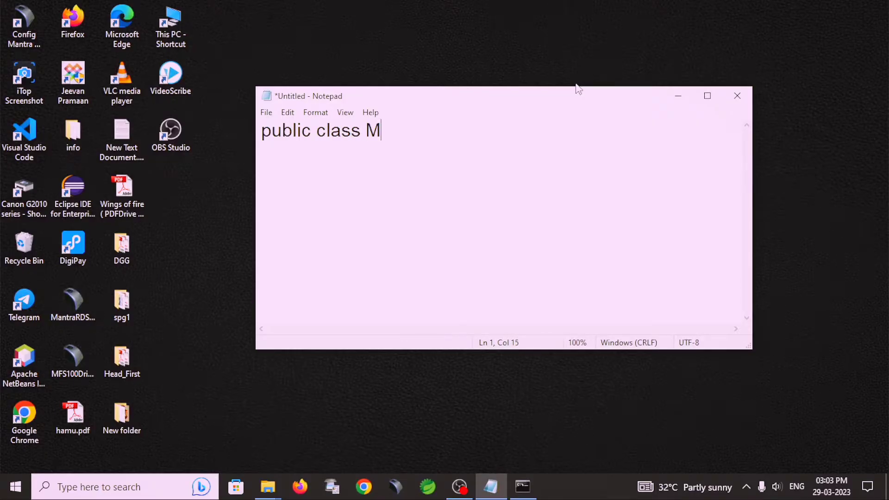
text(yA)
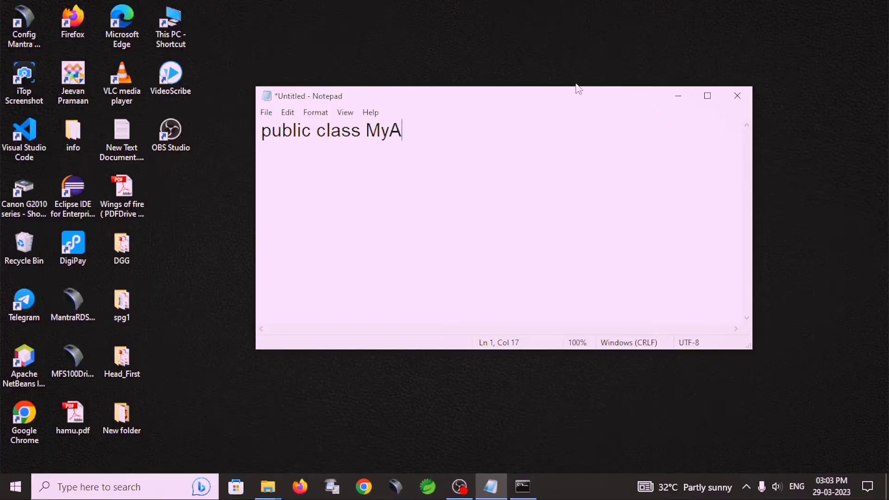
text(pp)
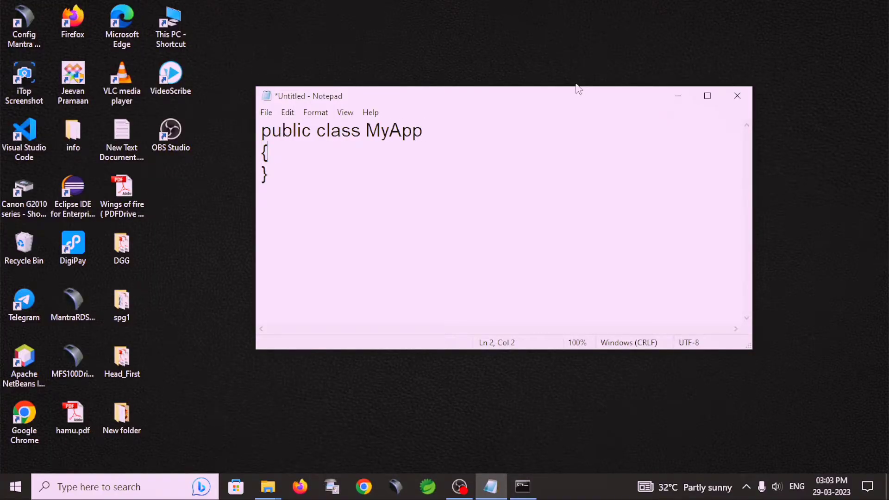
Type the 'public static void main(String [] args)' signature with its braces inside MyApp.
text(p)
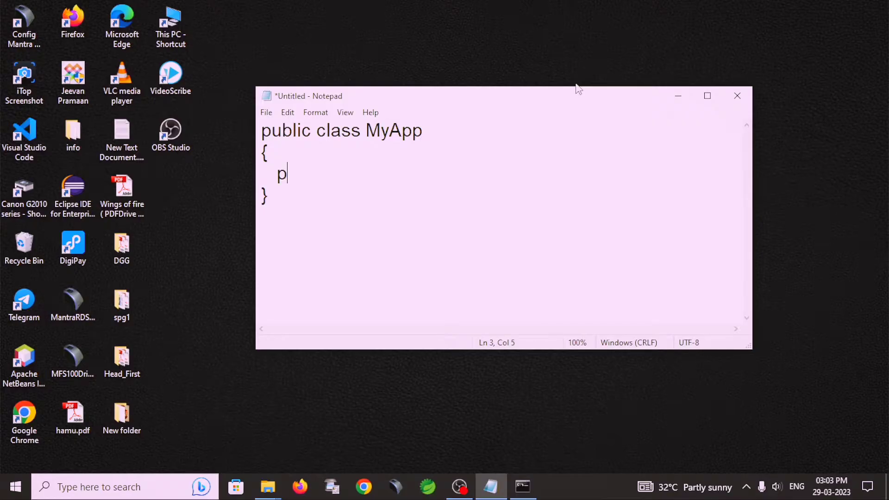
text(ublic st)
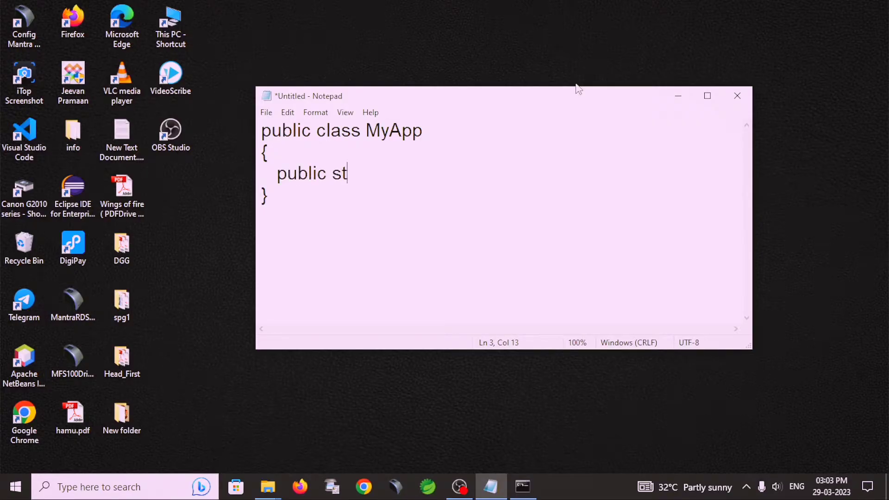
text(atic)
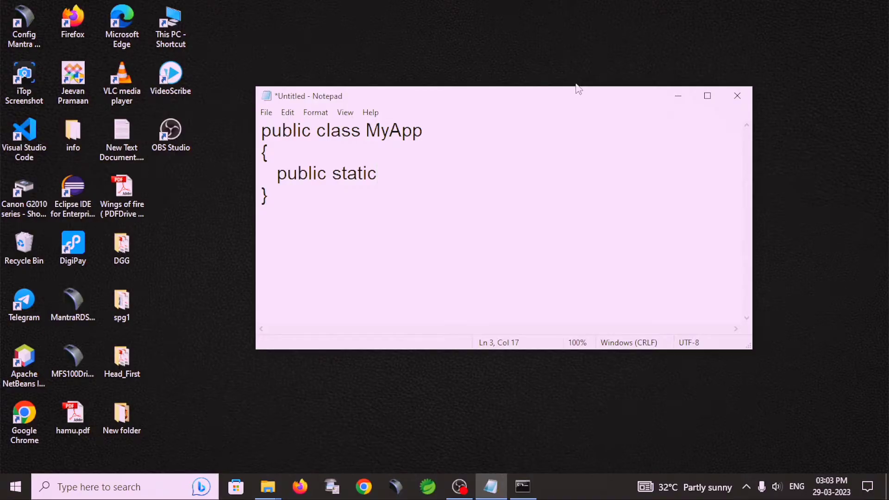
text(void)
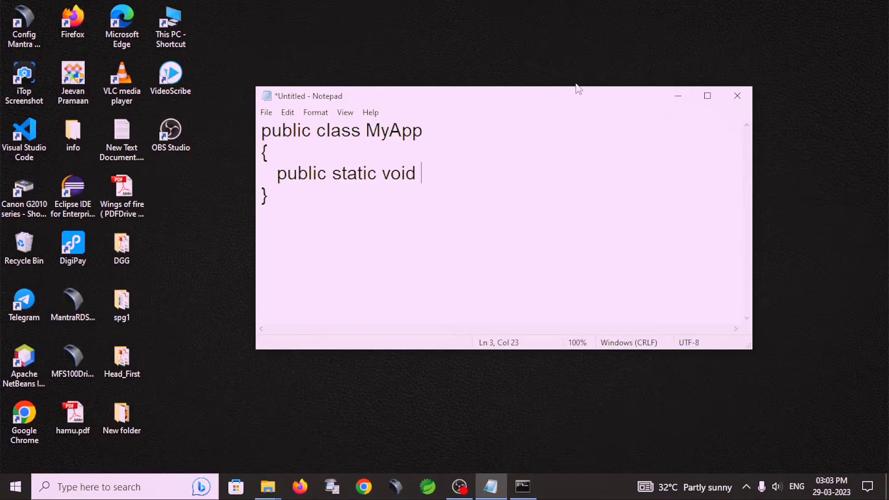
text(main()
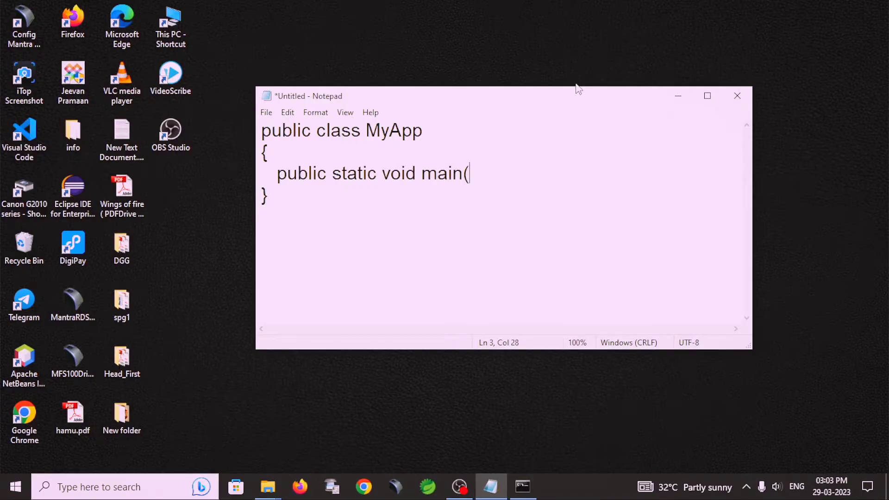
text(Stri))
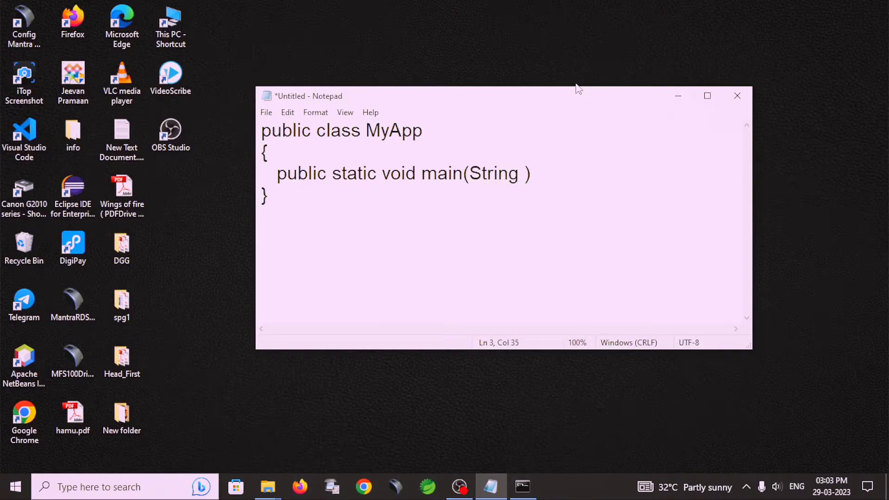
text([] a)
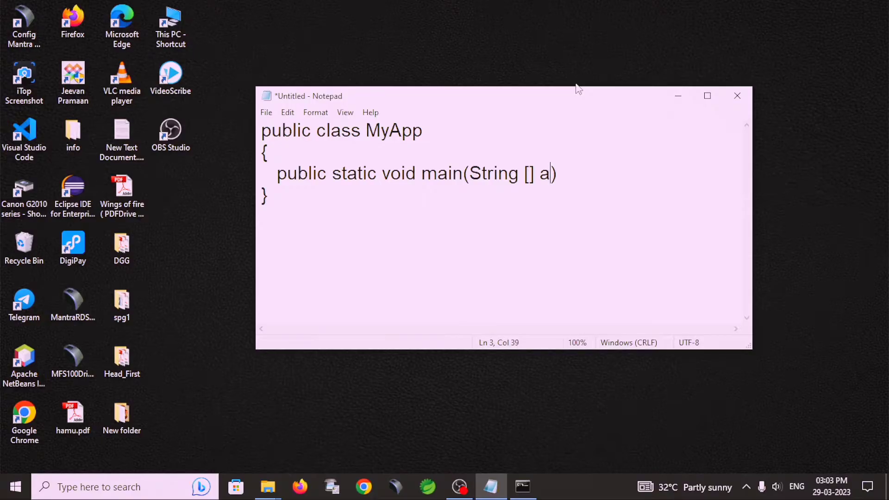
text(rgs))
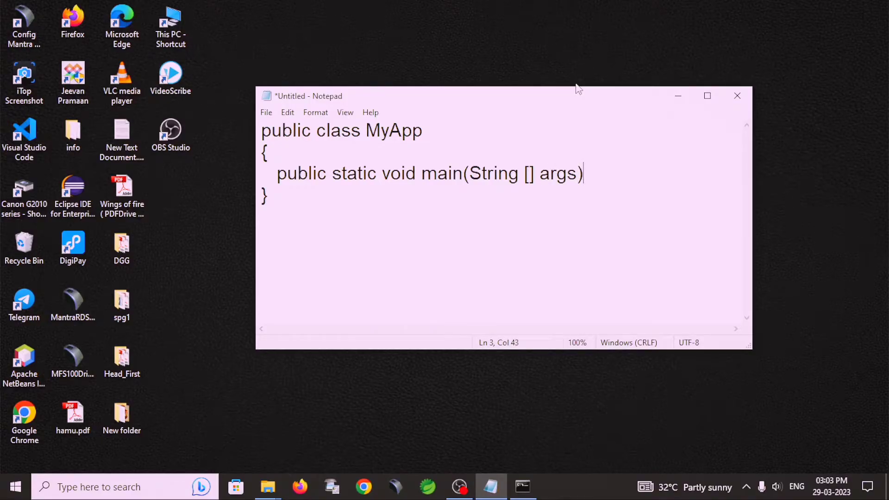
key(Return)
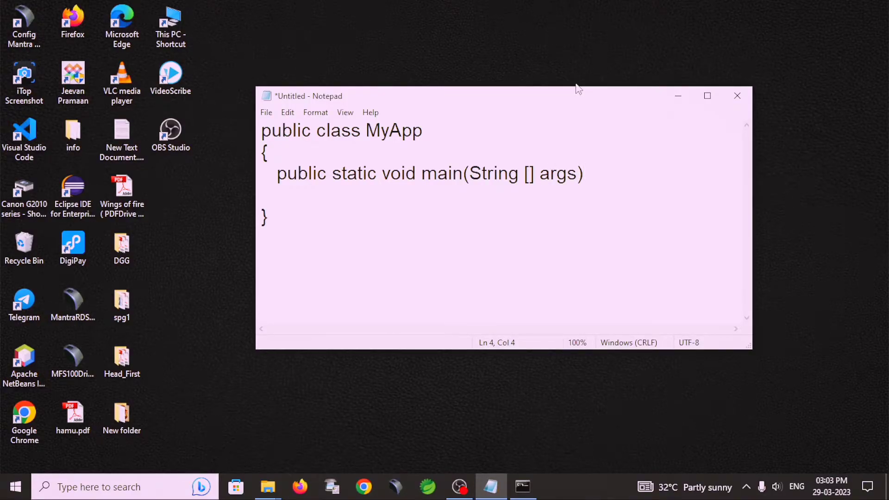
text({)
text(})
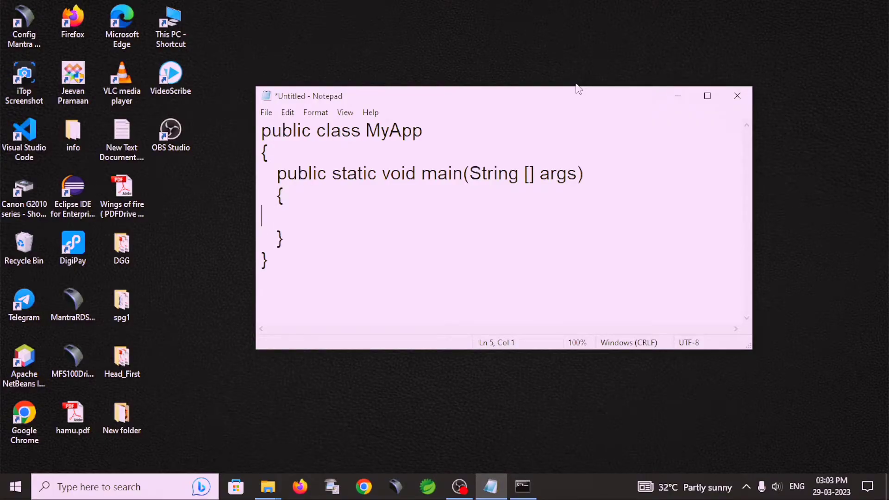
Add System.out.println("Welcome Student"); inside the main method.
text(Sy)
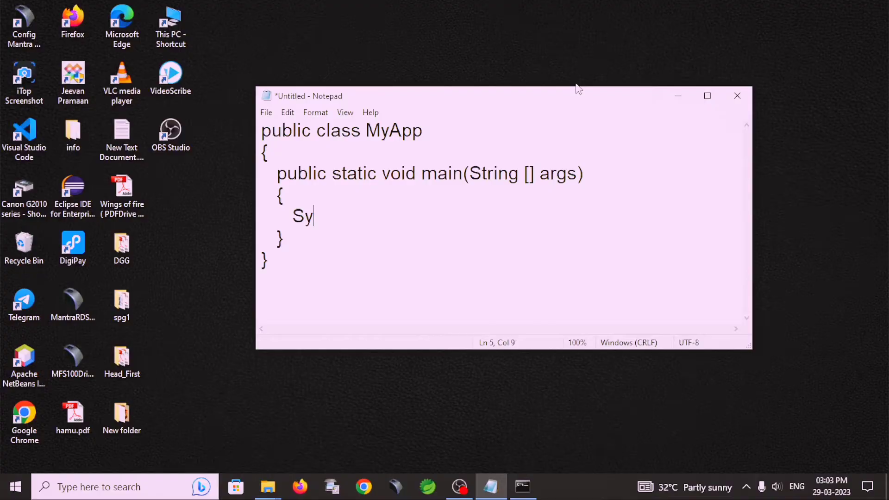
text(stem.o)
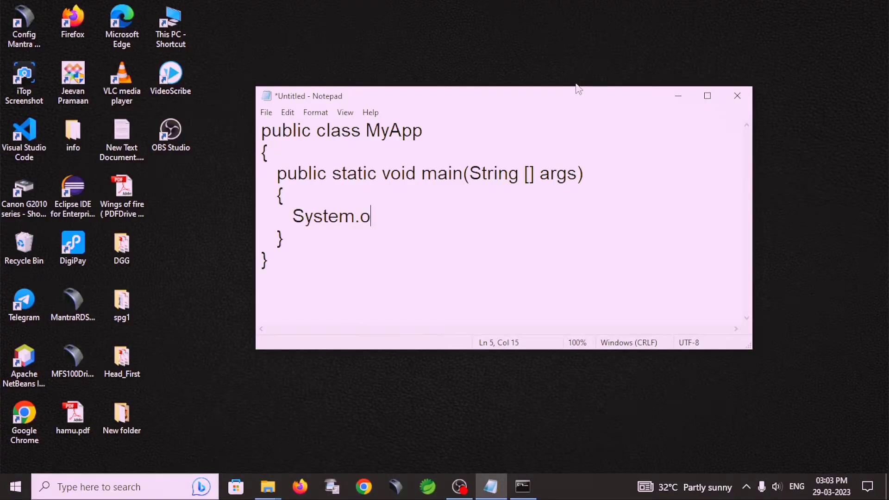
text(ut.prin)
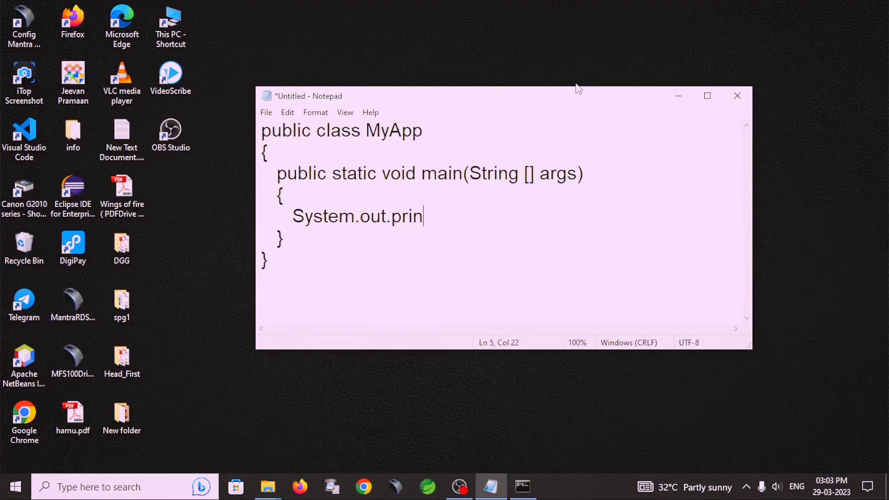
text(tln())
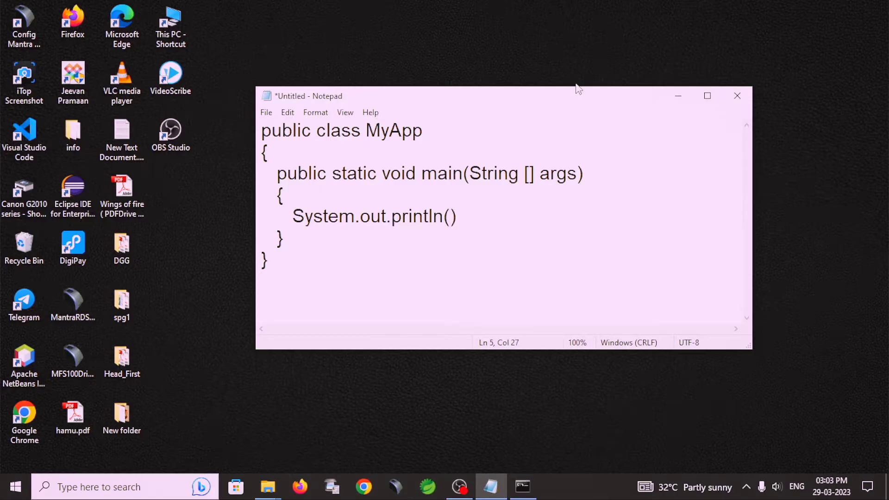
text("";)
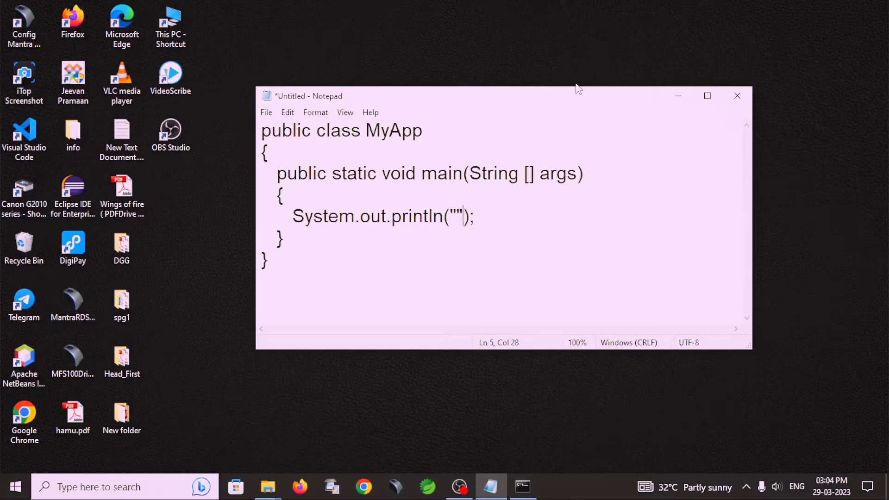
text(W)
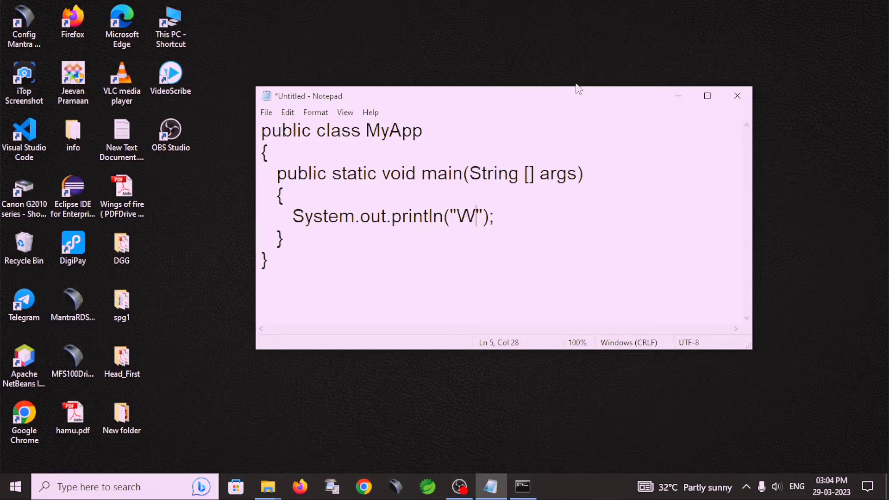
text(elcome)
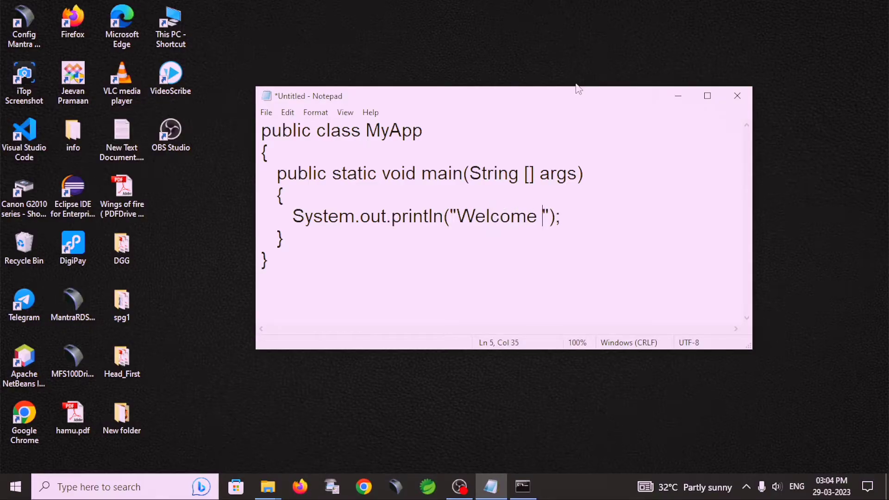
text(Student)
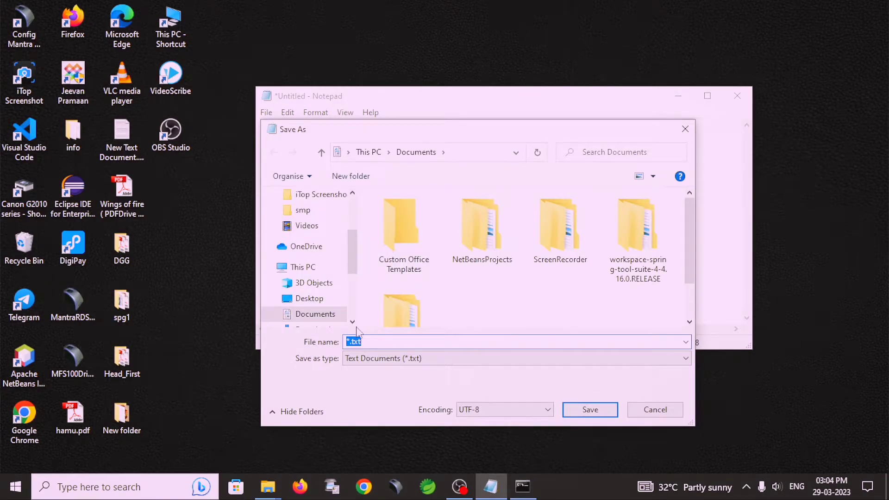
Browse the Save As dialog into the E:\JavaProgram folder.
scroll(down, 3)
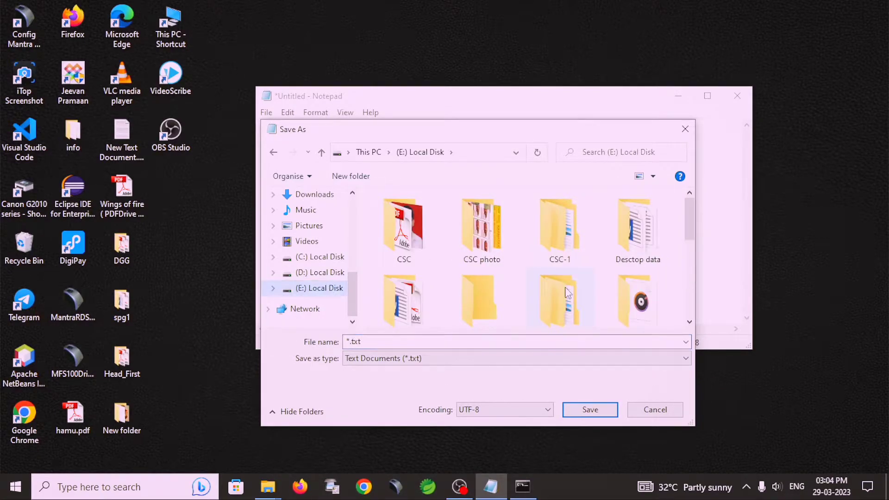
scroll(down, 3)
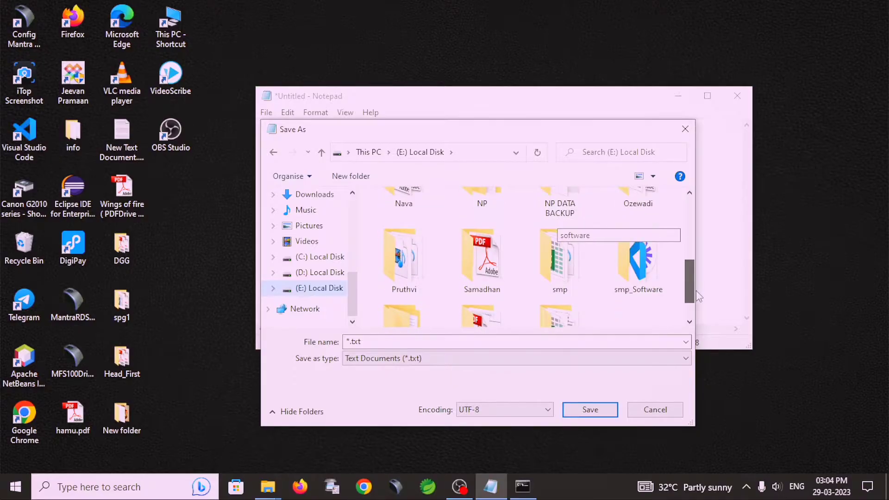
scroll(up, 3)
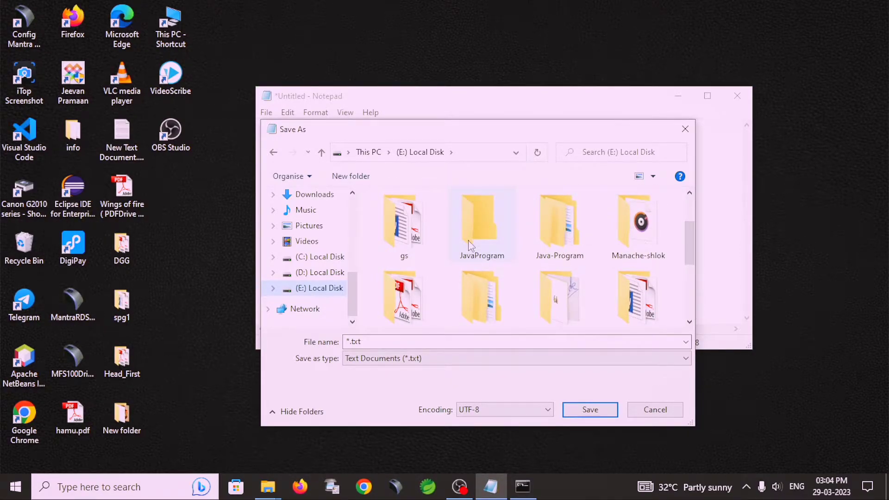
double_click(482, 224)
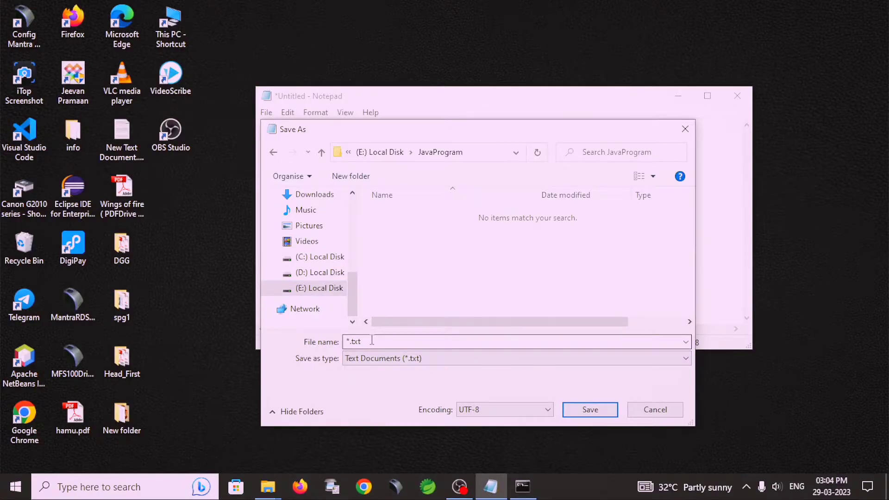
click(319, 288)
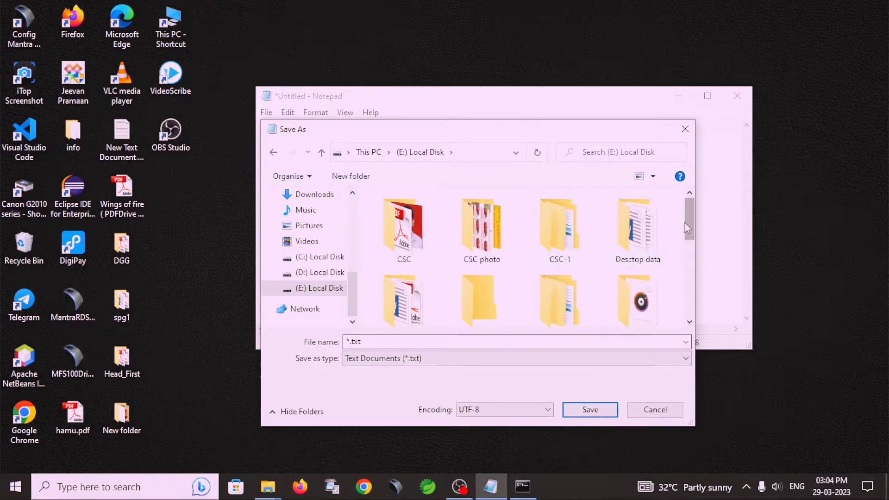
scroll(down, 3)
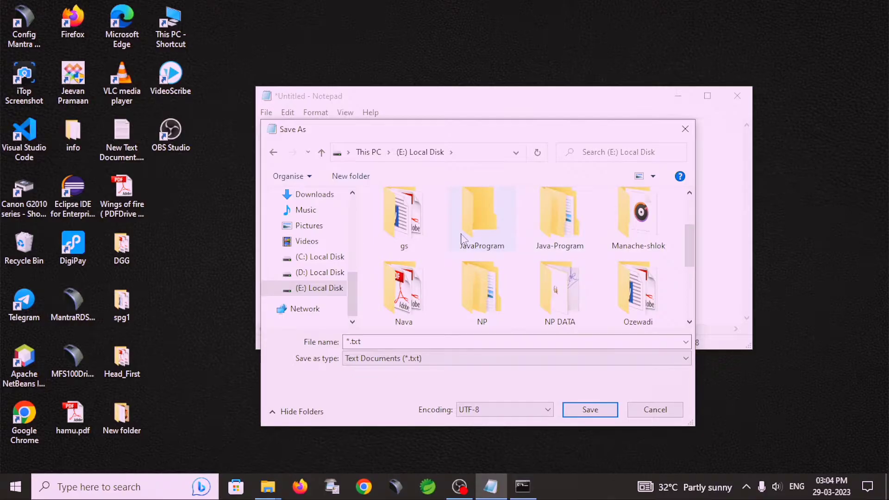
double_click(482, 217)
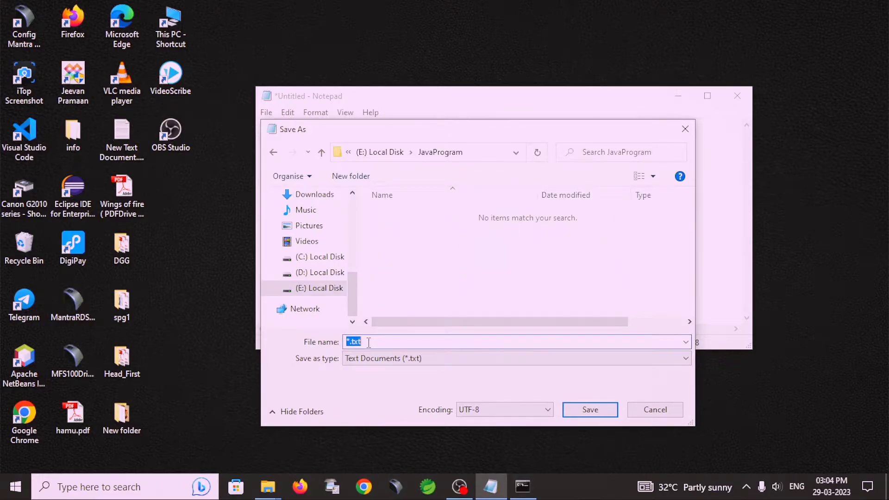
Save the program as MyApp.java, check the folder, and bring up Command Prompt.
text(My)
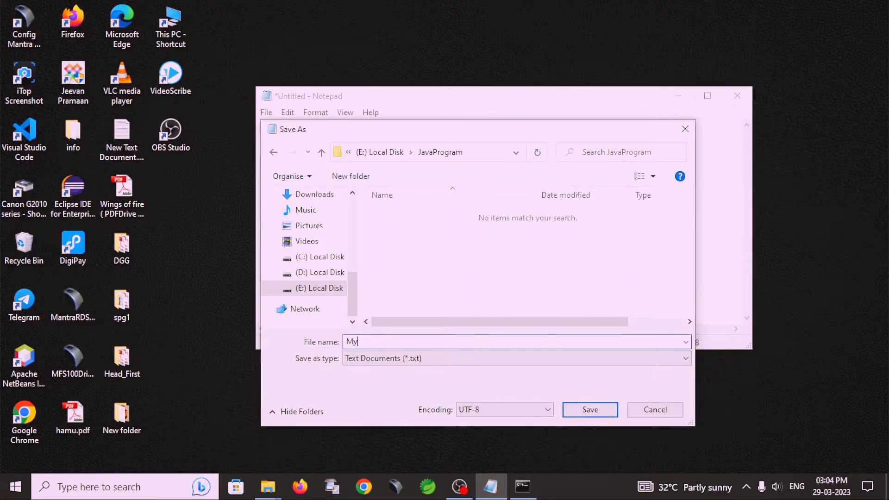
text(App.)
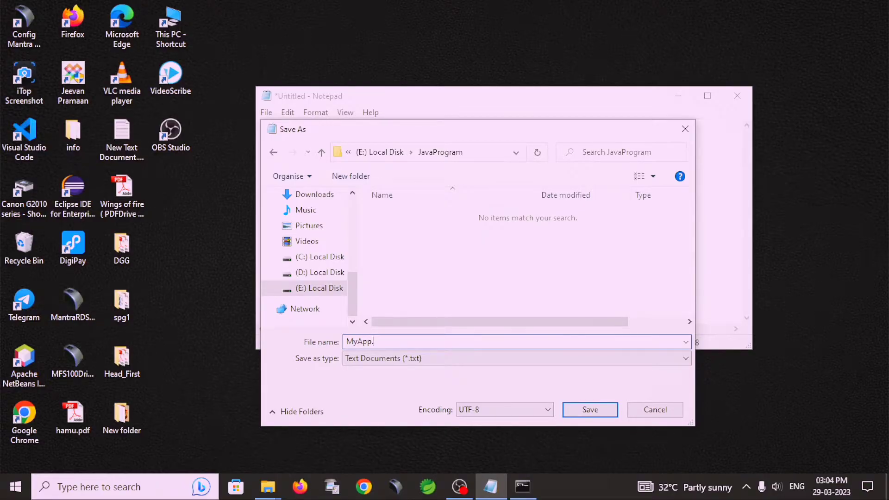
text(java)
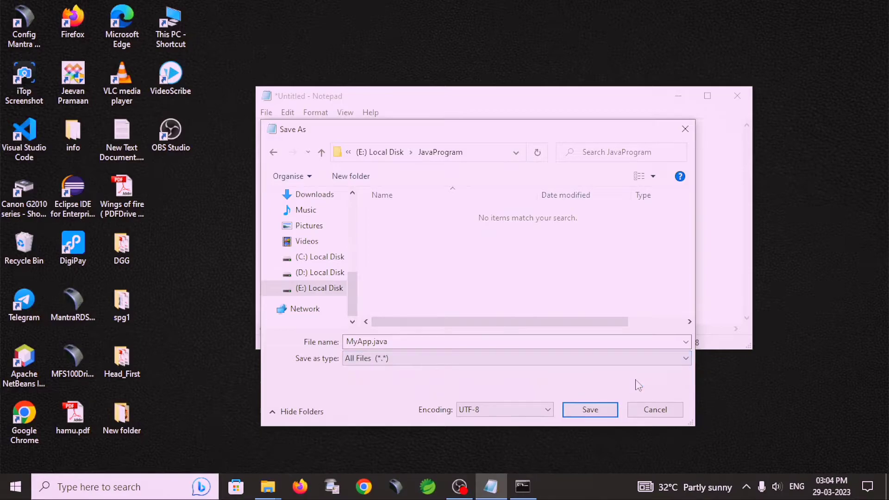
click(589, 409)
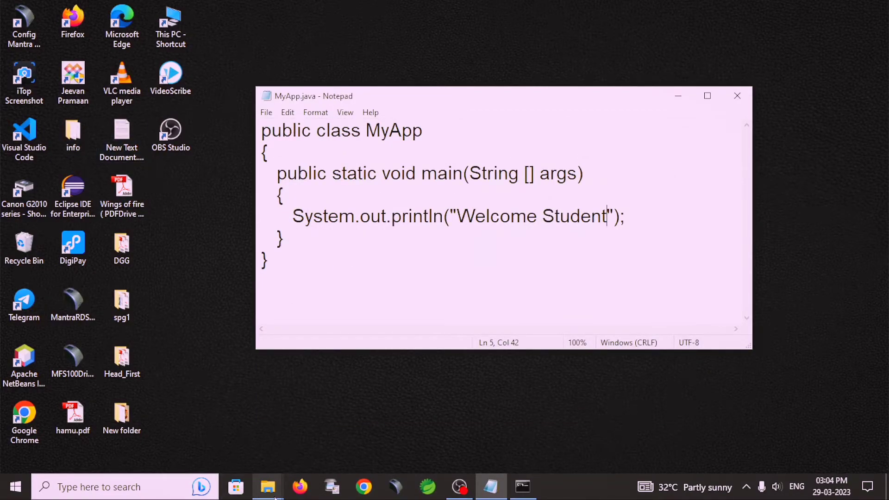
click(267, 487)
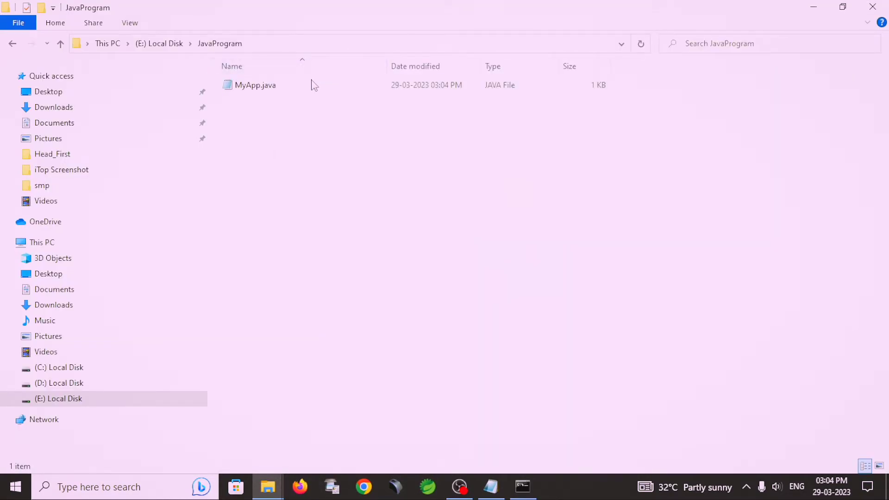
mouse_move(441, 213)
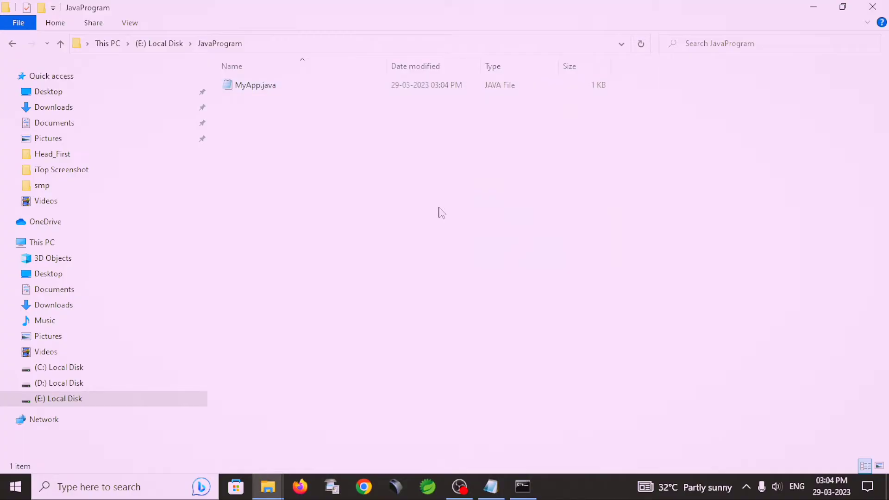
click(521, 487)
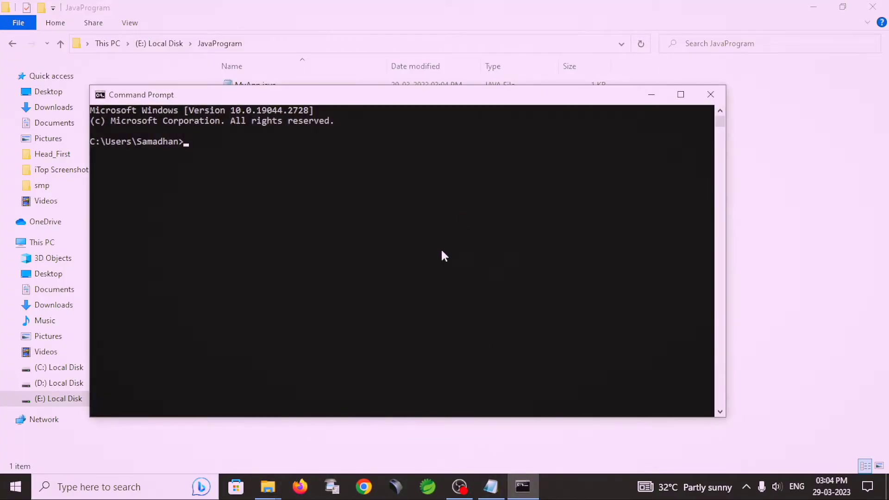
mouse_move(221, 164)
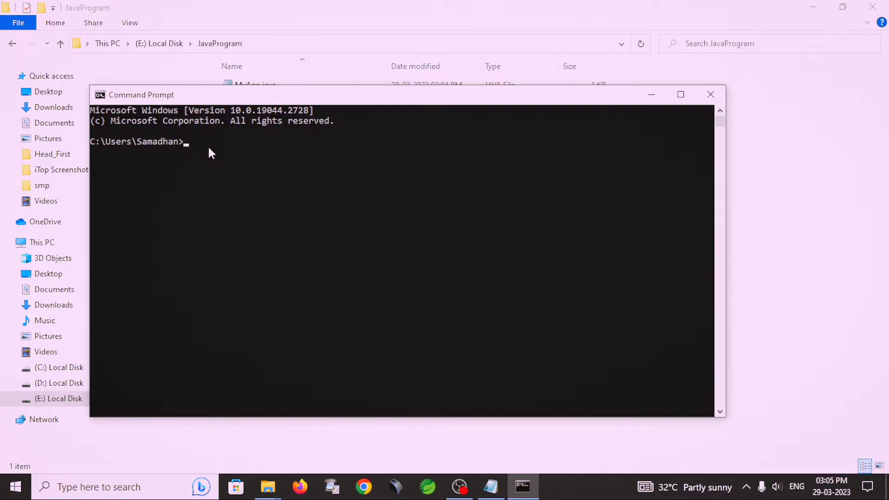
mouse_move(214, 156)
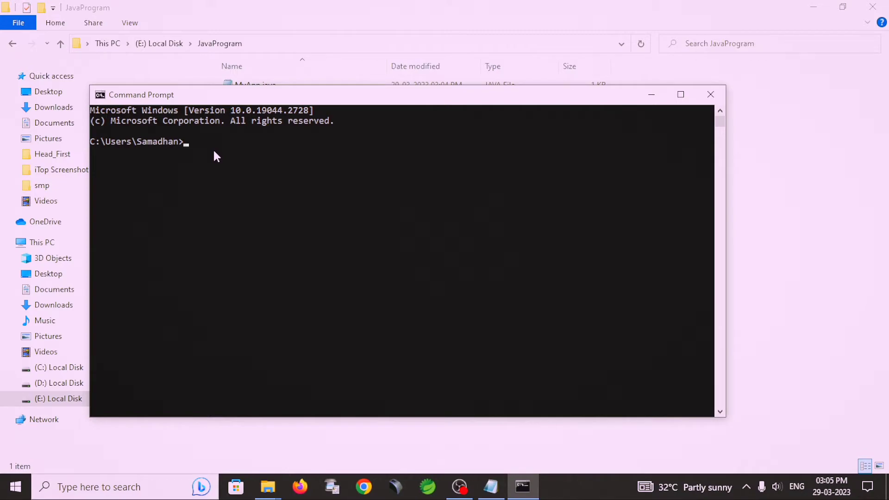
Run javac --version to confirm the compiler is javac 17.0.6.
text(java)
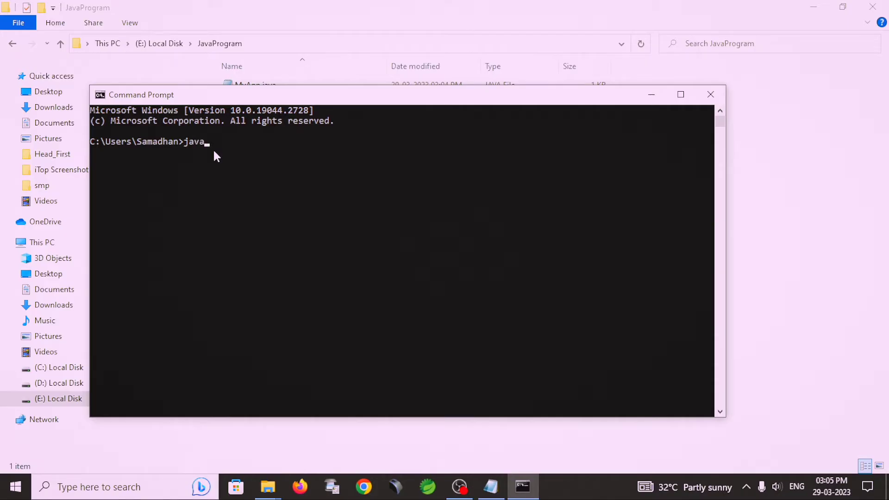
text(c)
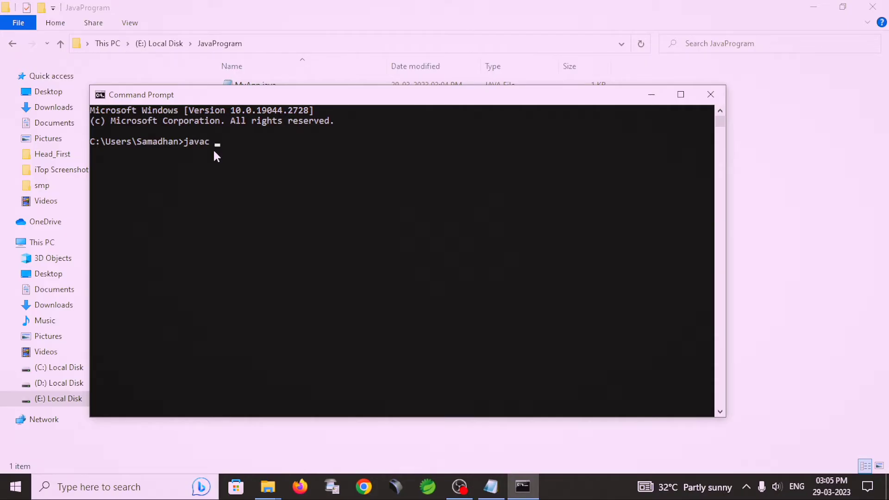
text(--v)
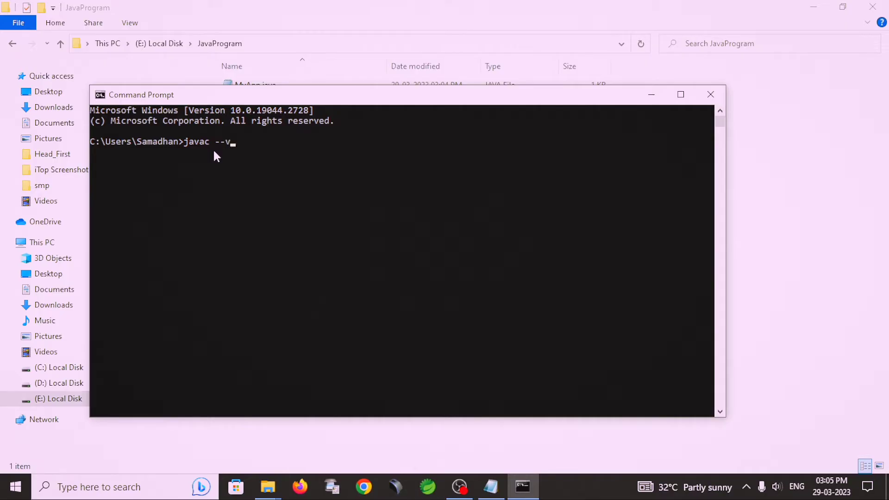
text(ersion)
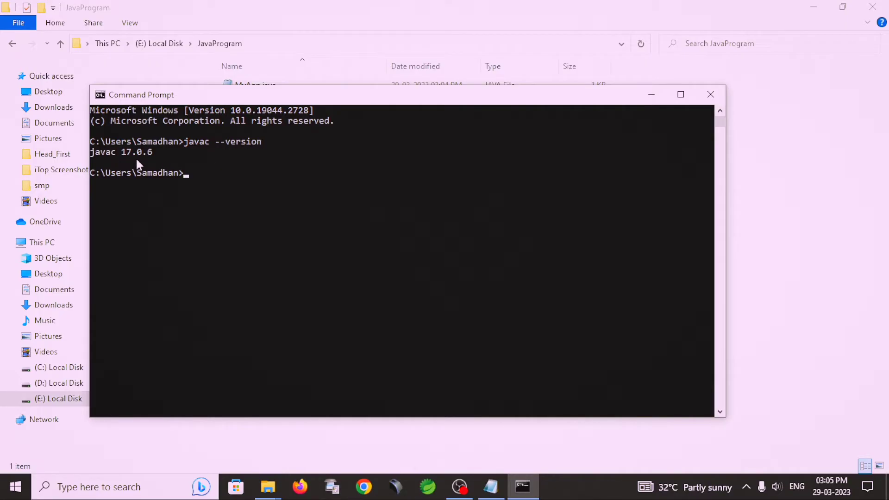
mouse_move(211, 184)
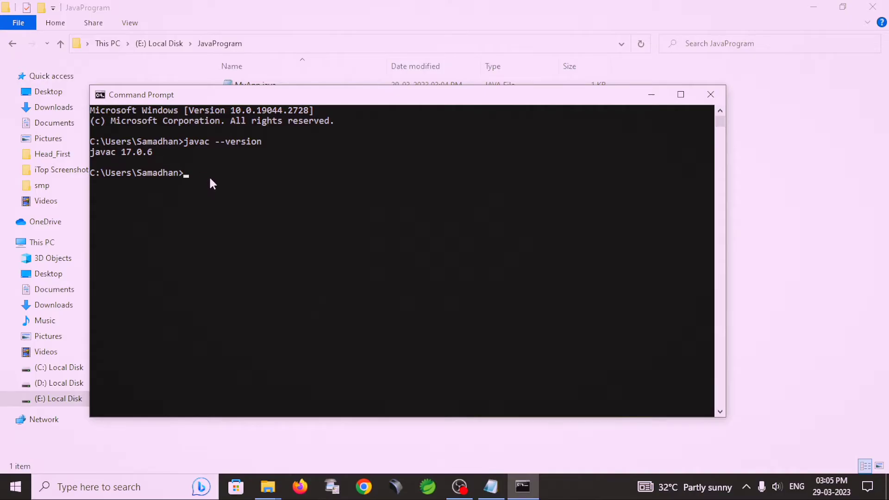
mouse_move(217, 188)
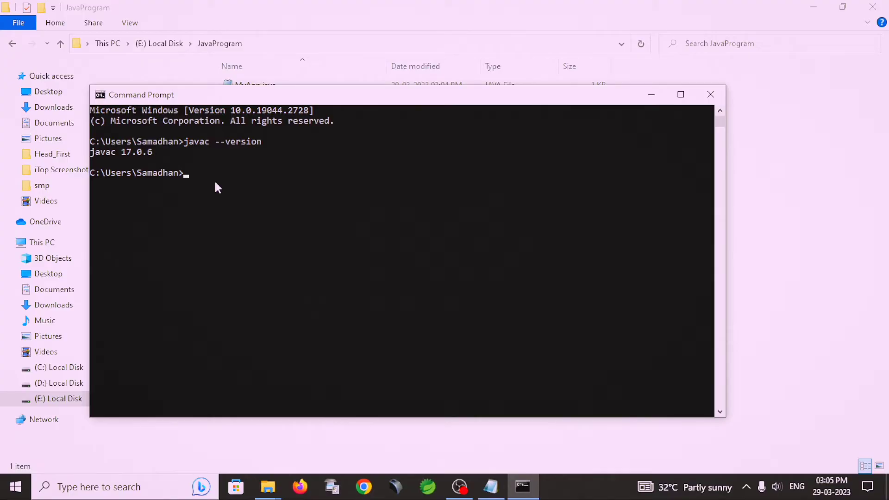
mouse_move(284, 197)
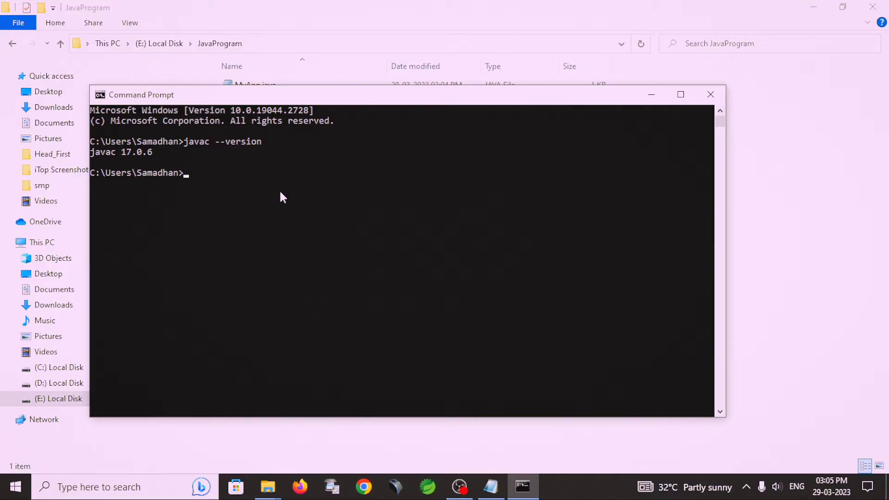
Switch to drive E:, cd into JavaProgram, and list it showing MyApp.java.
text(cd/)
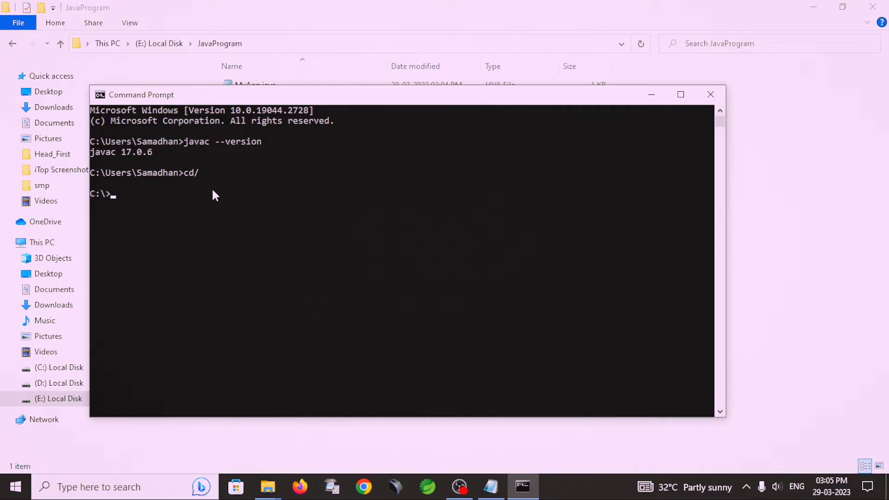
text(E)
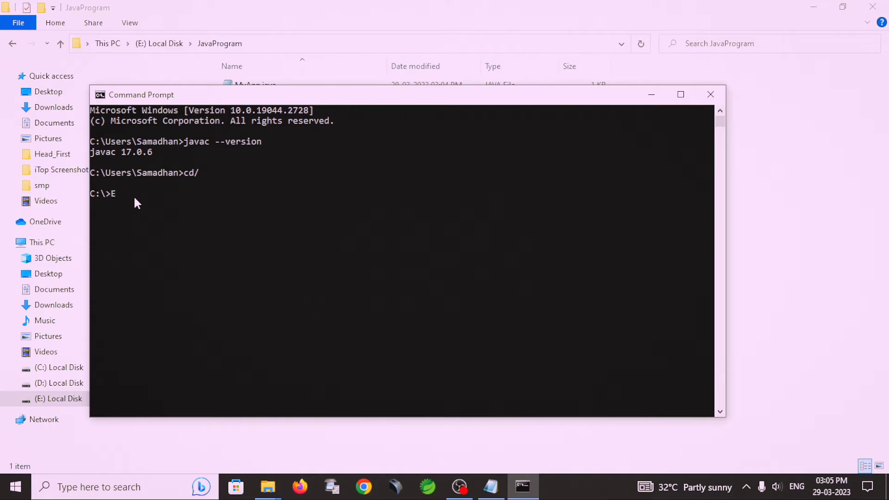
key(Return)
text(dir)
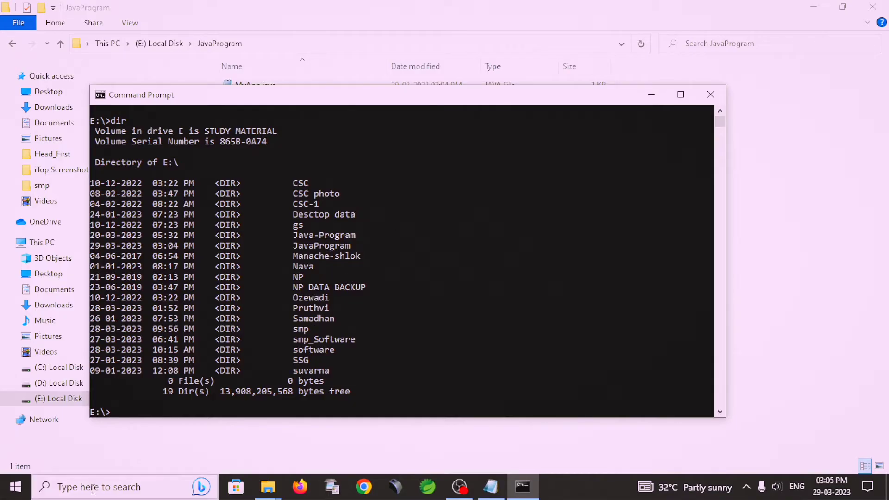
text(cd)
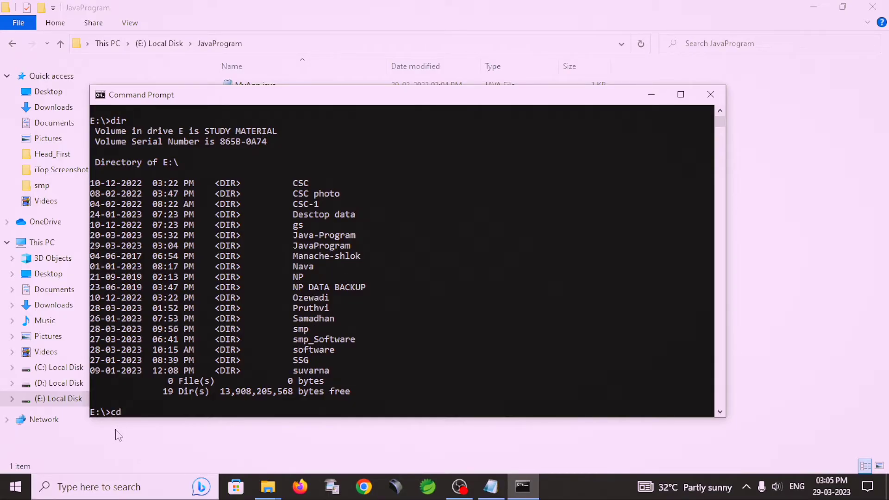
text(Pr)
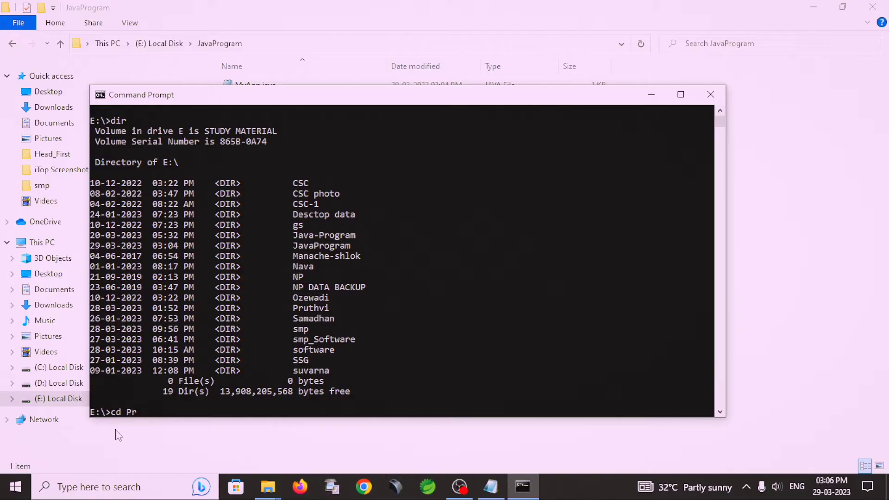
text(J)
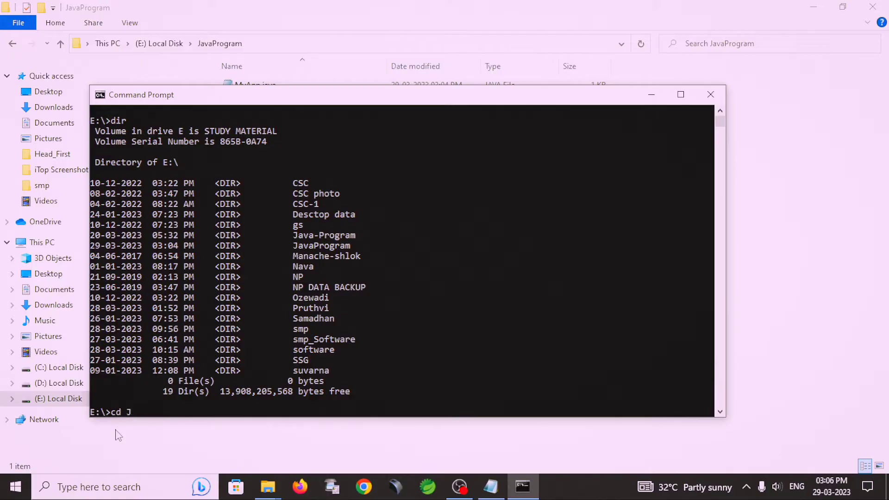
text(avaProgram)
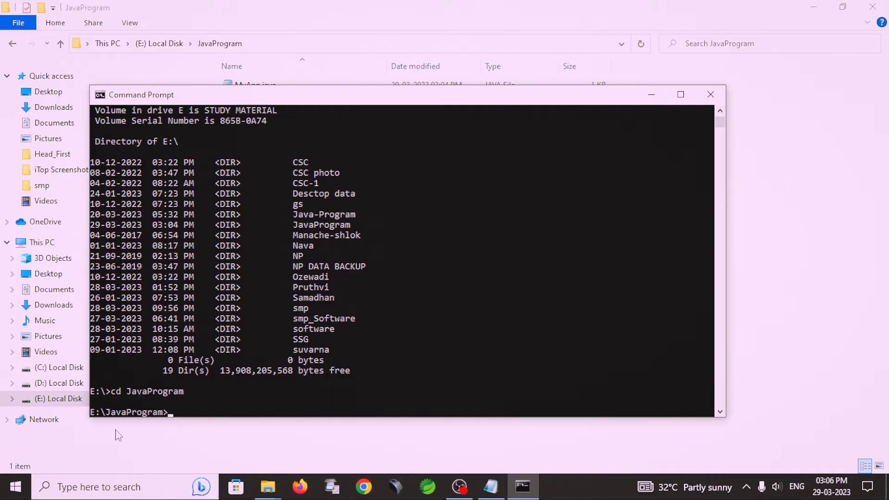
text(dir)
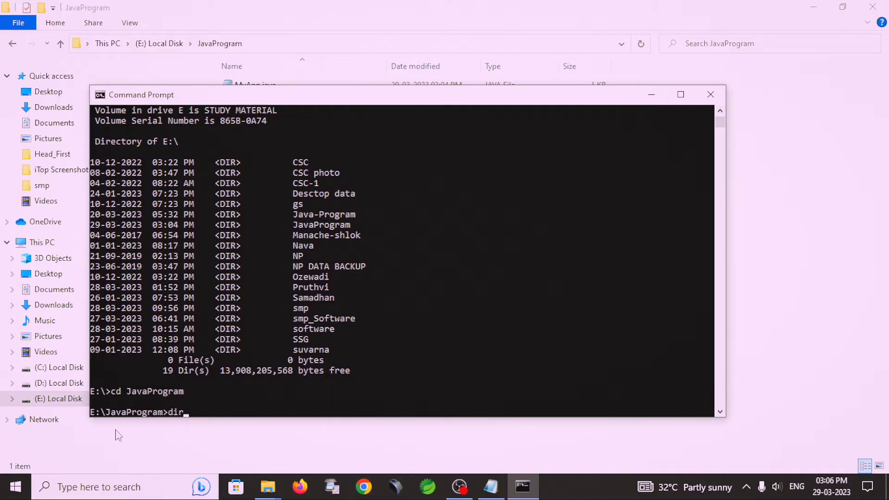
key(Return)
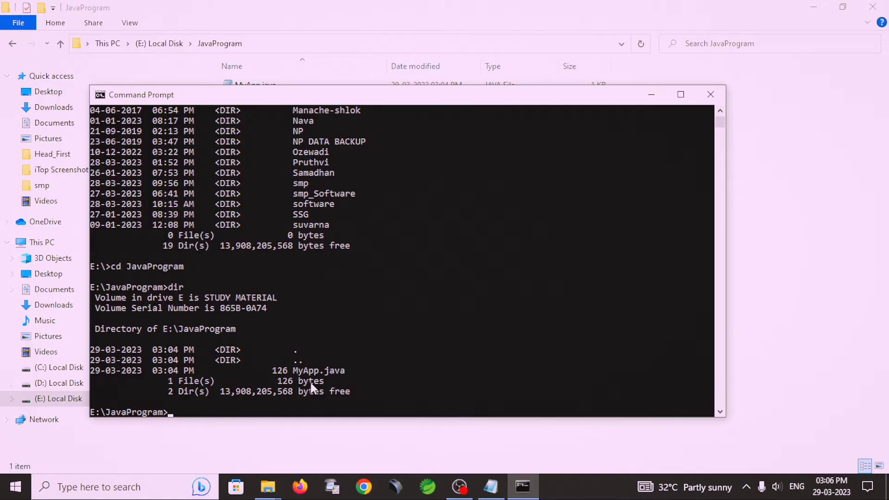
mouse_move(340, 380)
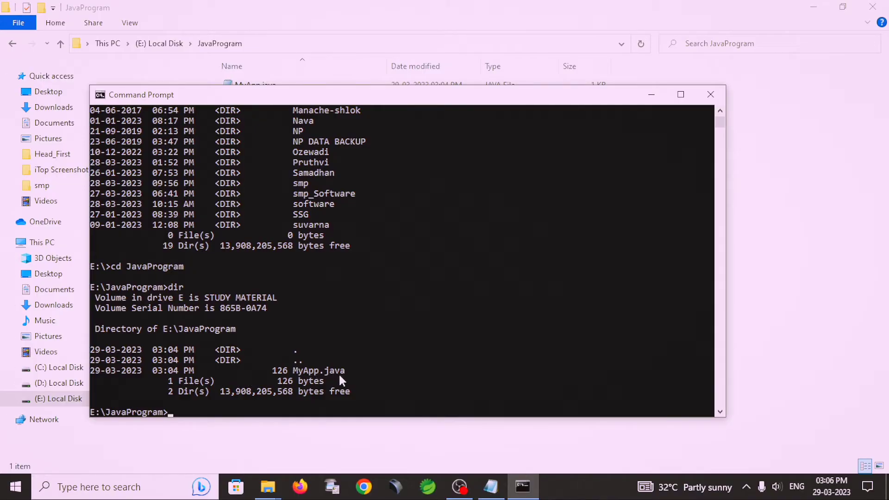
mouse_move(267, 414)
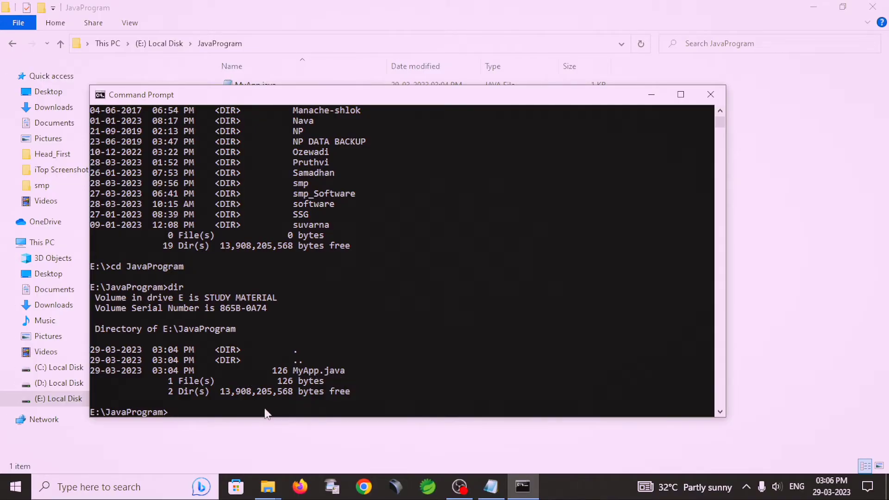
mouse_move(203, 419)
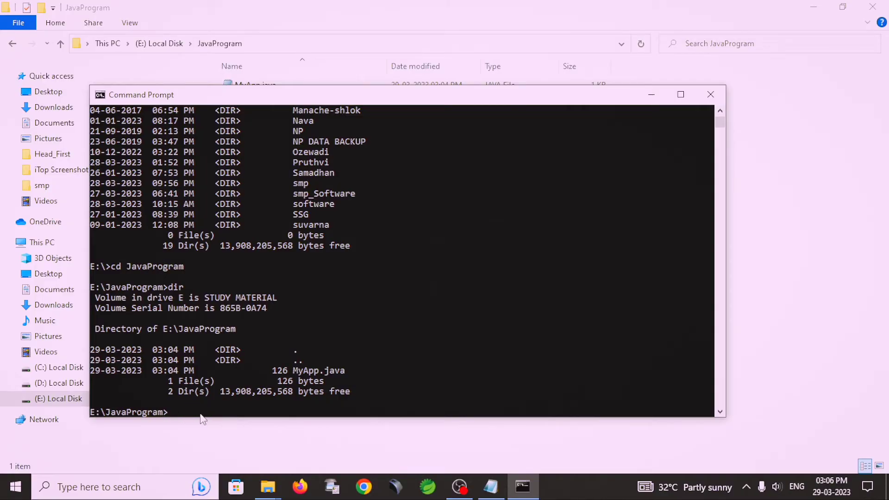
Enter javac MyApp.java to compile the program.
text(ja)
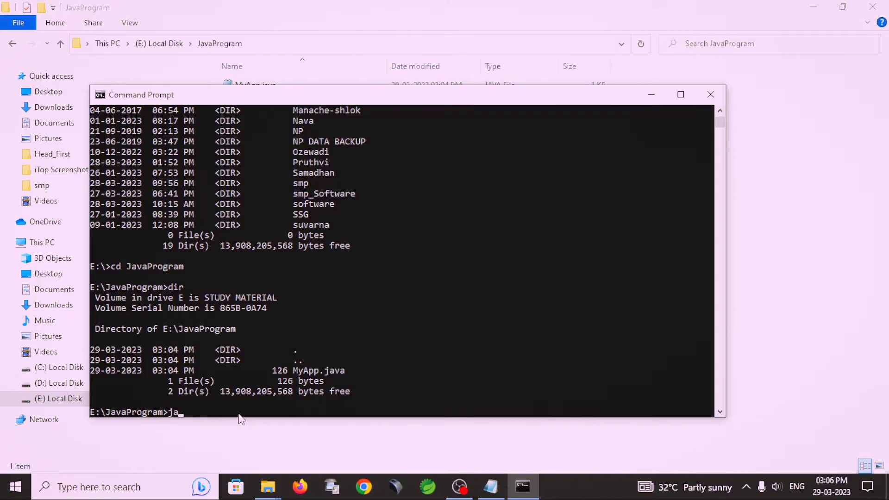
text(vac)
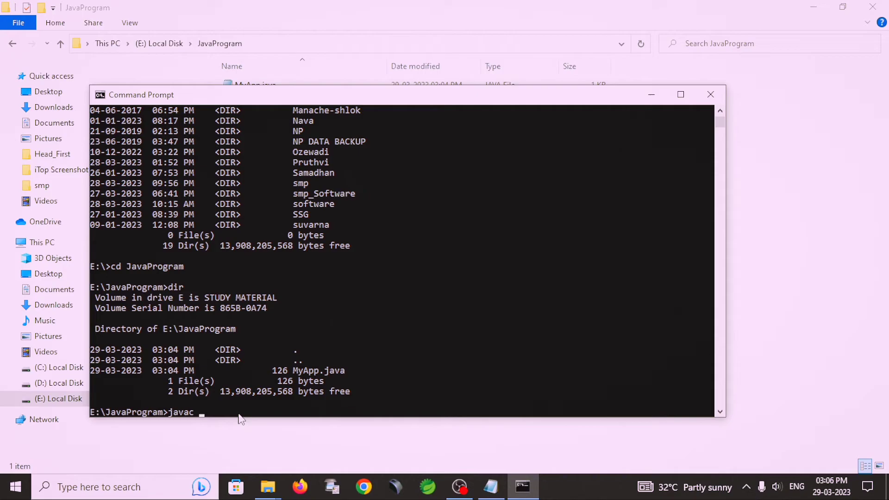
text(M)
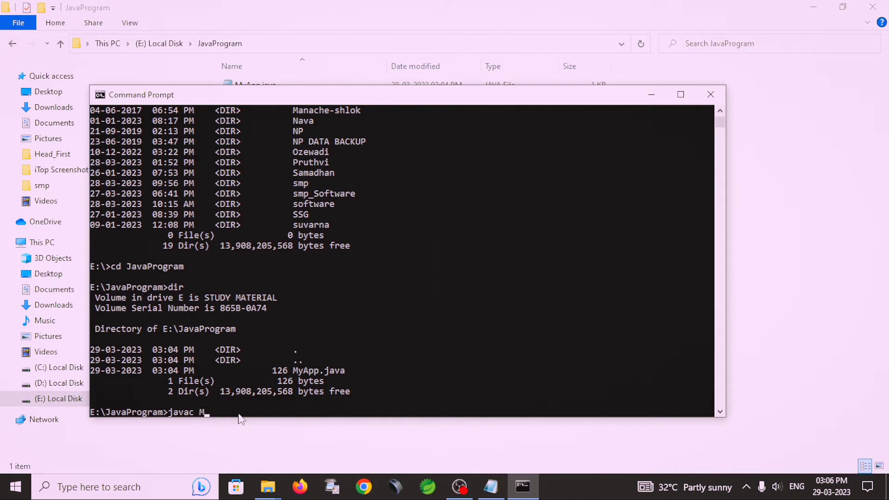
text(y)
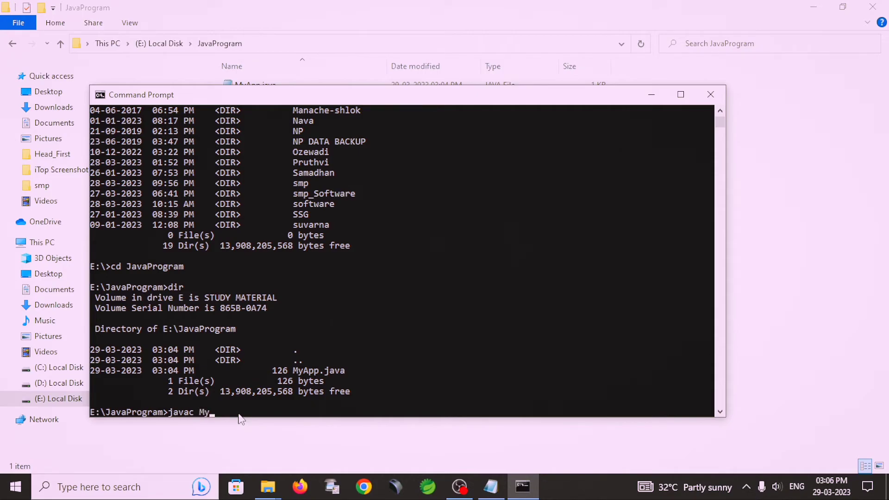
text(App)
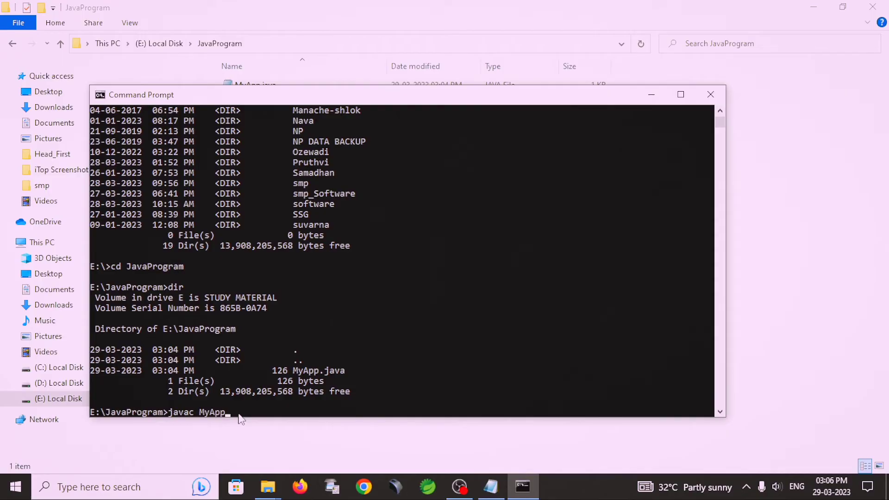
text(.java)
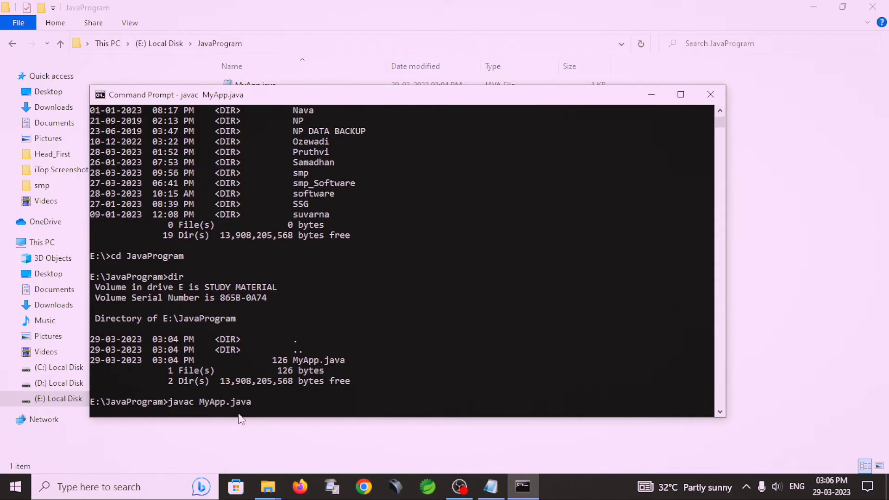
mouse_move(236, 414)
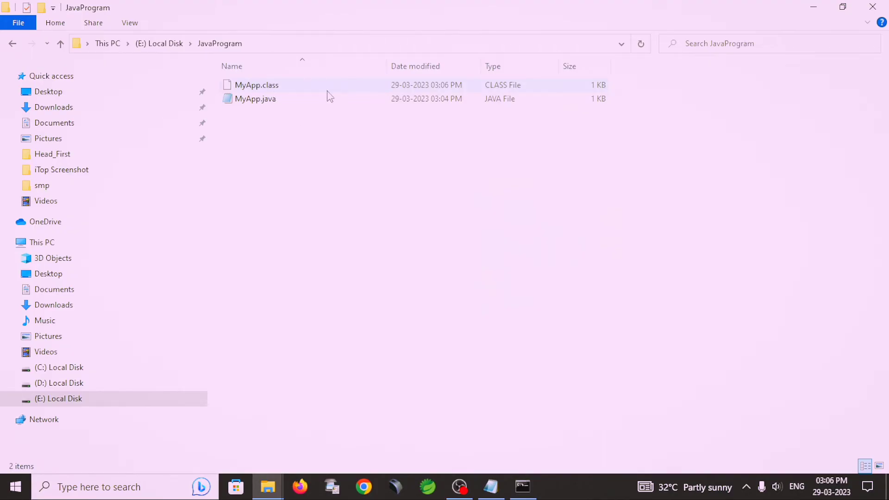
mouse_move(379, 96)
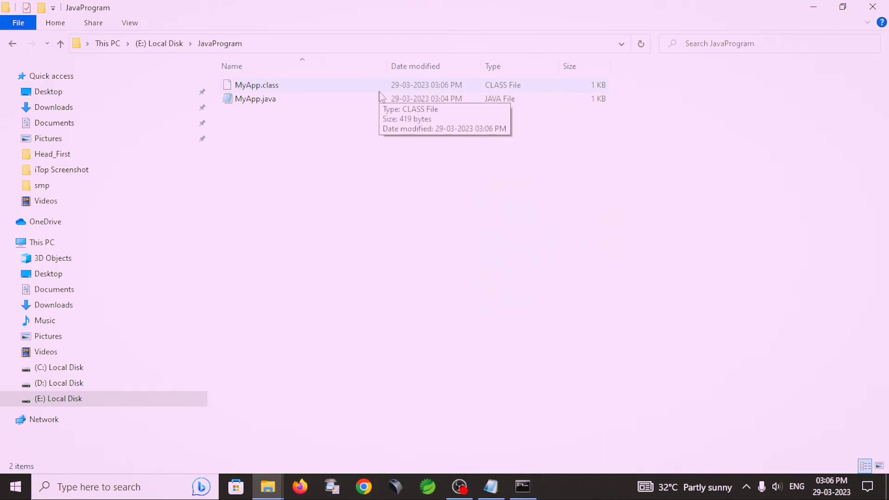
mouse_move(402, 89)
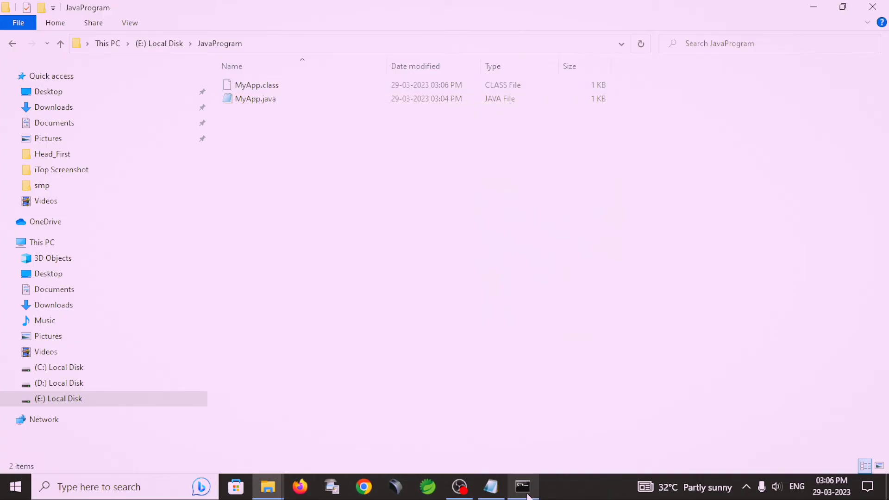
Return to Command Prompt after confirming MyApp.class exists in File Explorer.
click(522, 486)
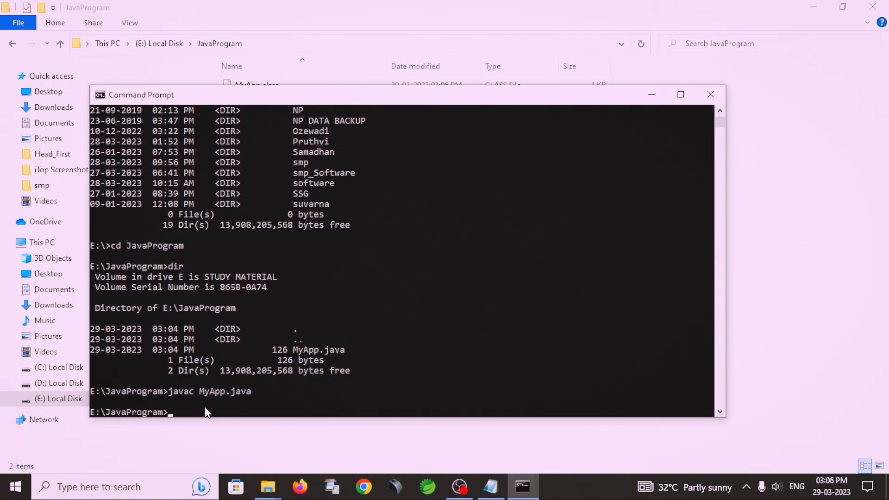
Enter the command 'java MyApp' at the E:\JavaProgram prompt.
text(java)
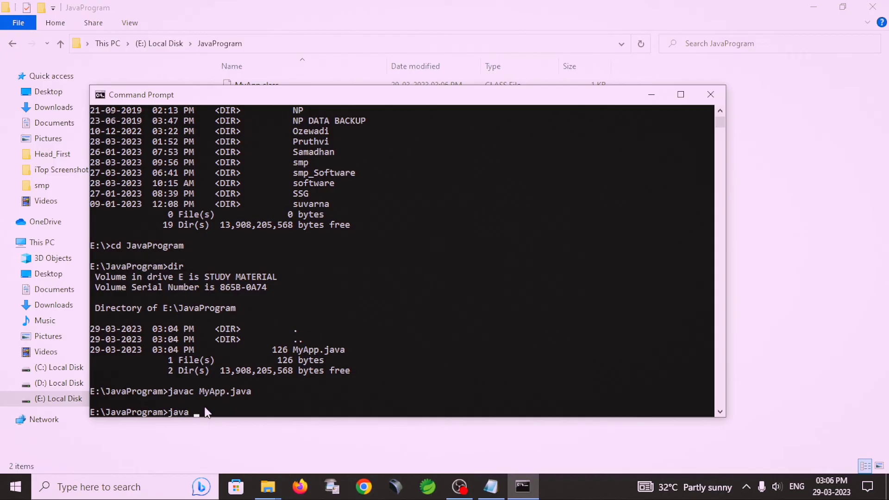
text(MyApp)
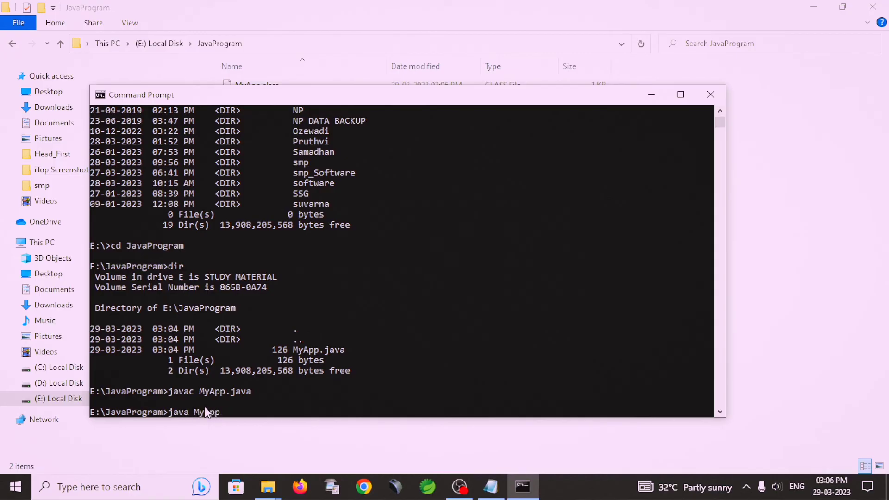
mouse_move(335, 361)
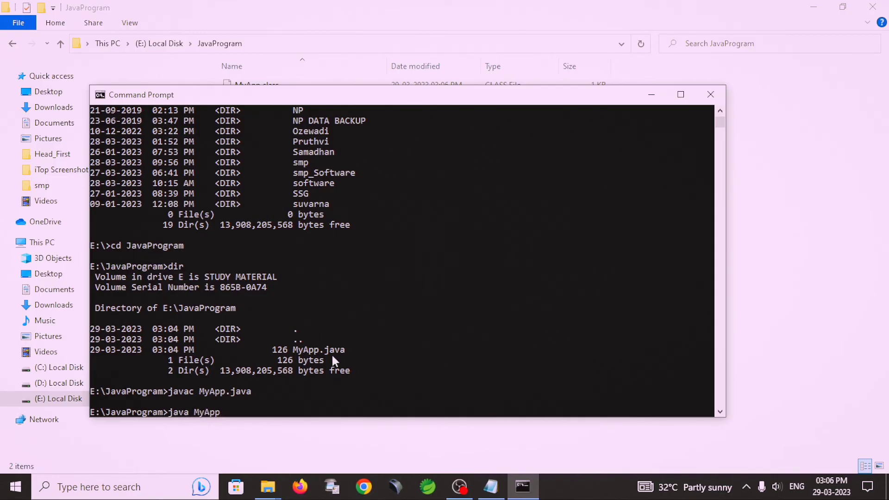